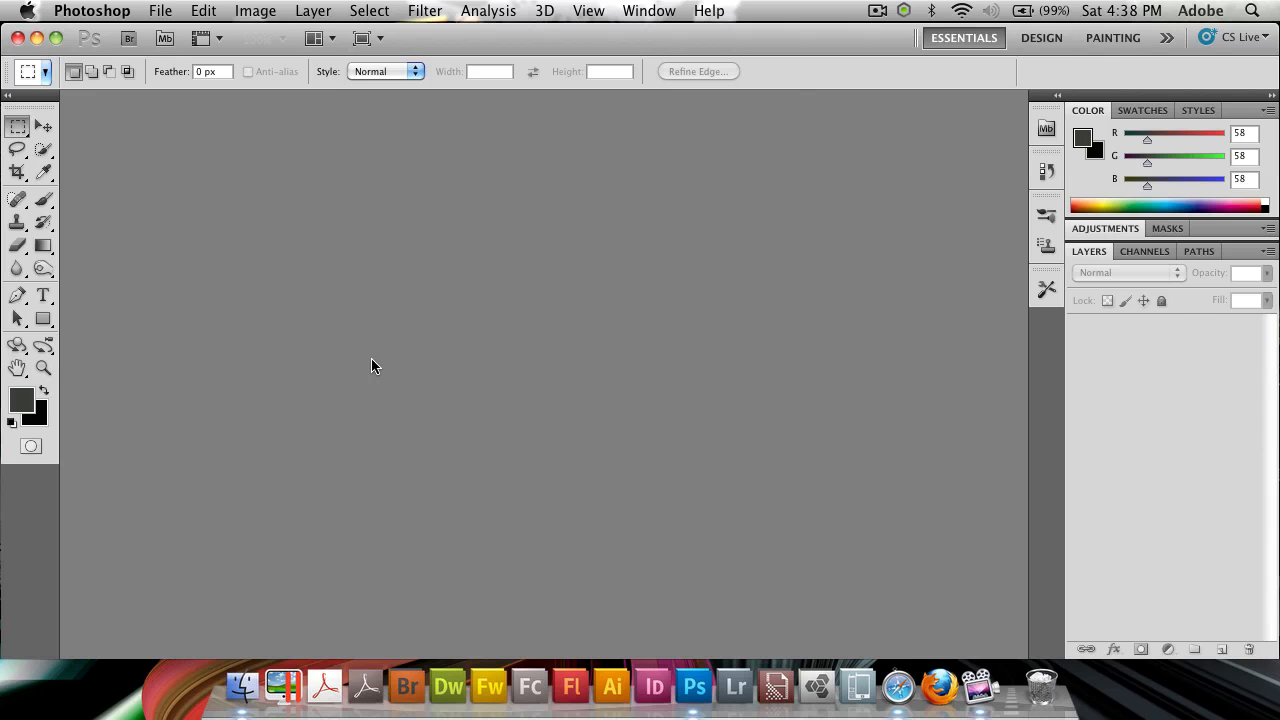
{"action": "mouse_move", "coordinate": [416, 388]}
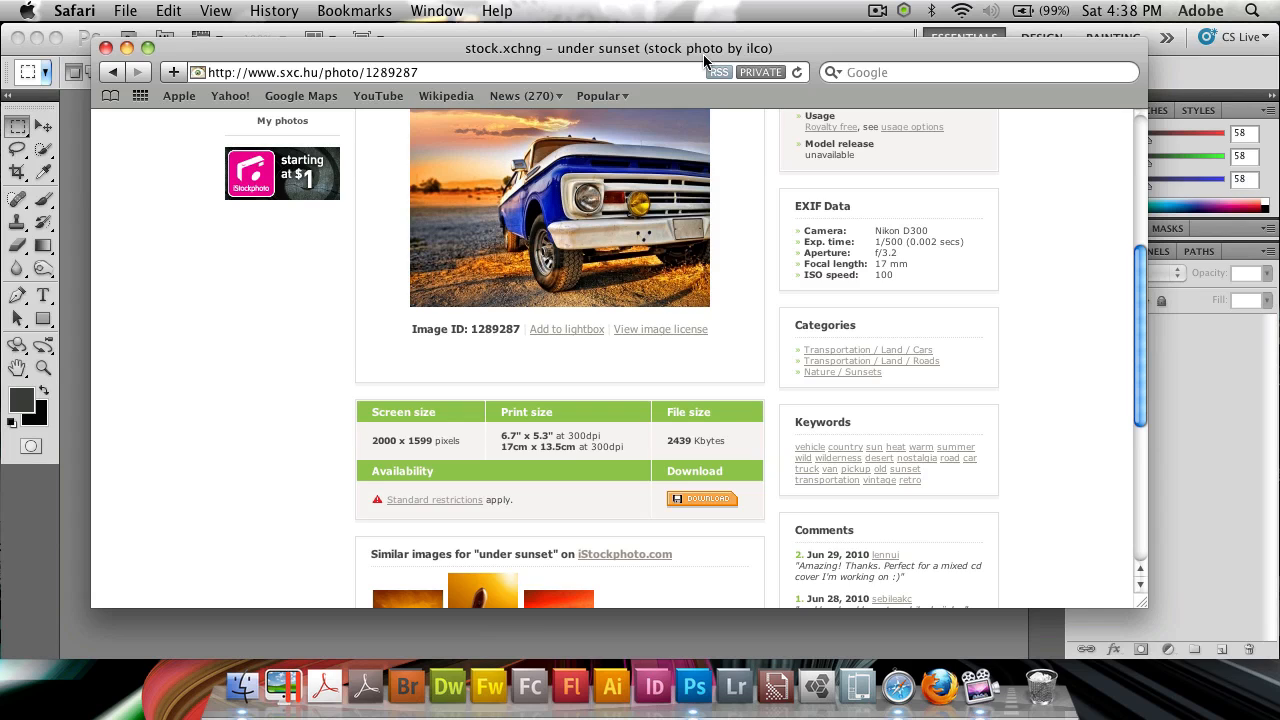
{"action": "mouse_move", "coordinate": [430, 96]}
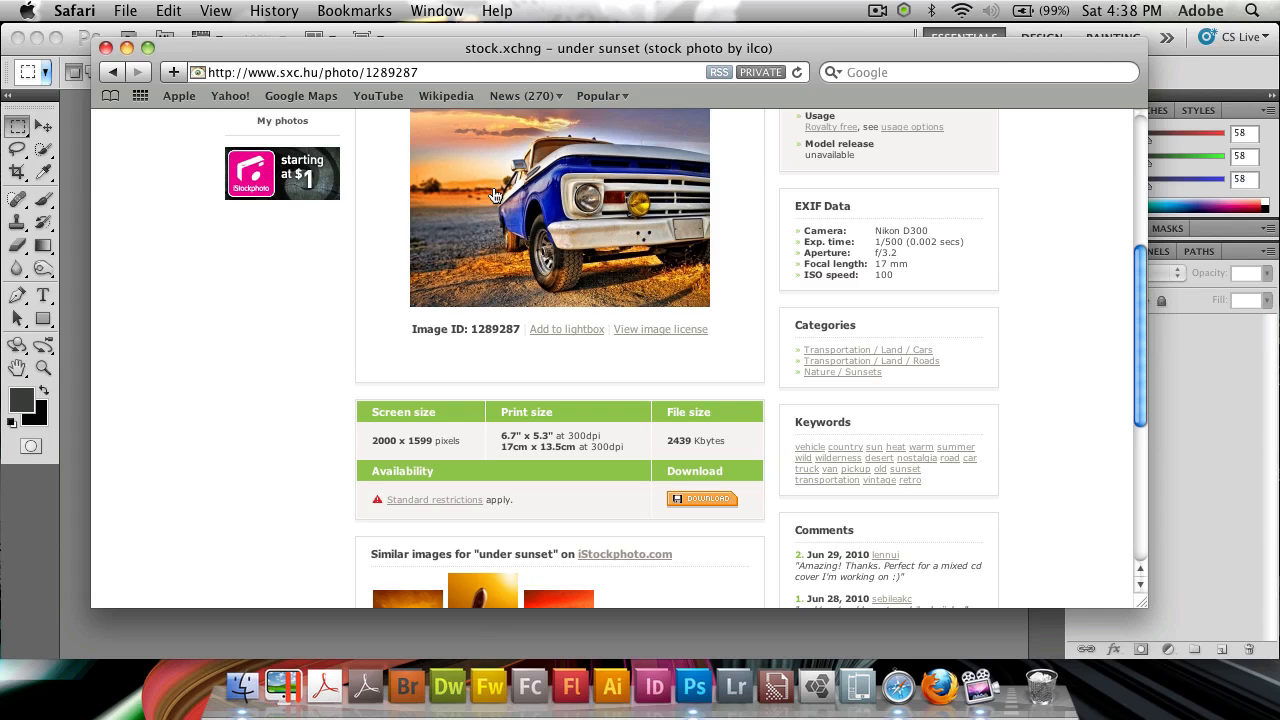
{"action": "mouse_move", "coordinate": [496, 192]}
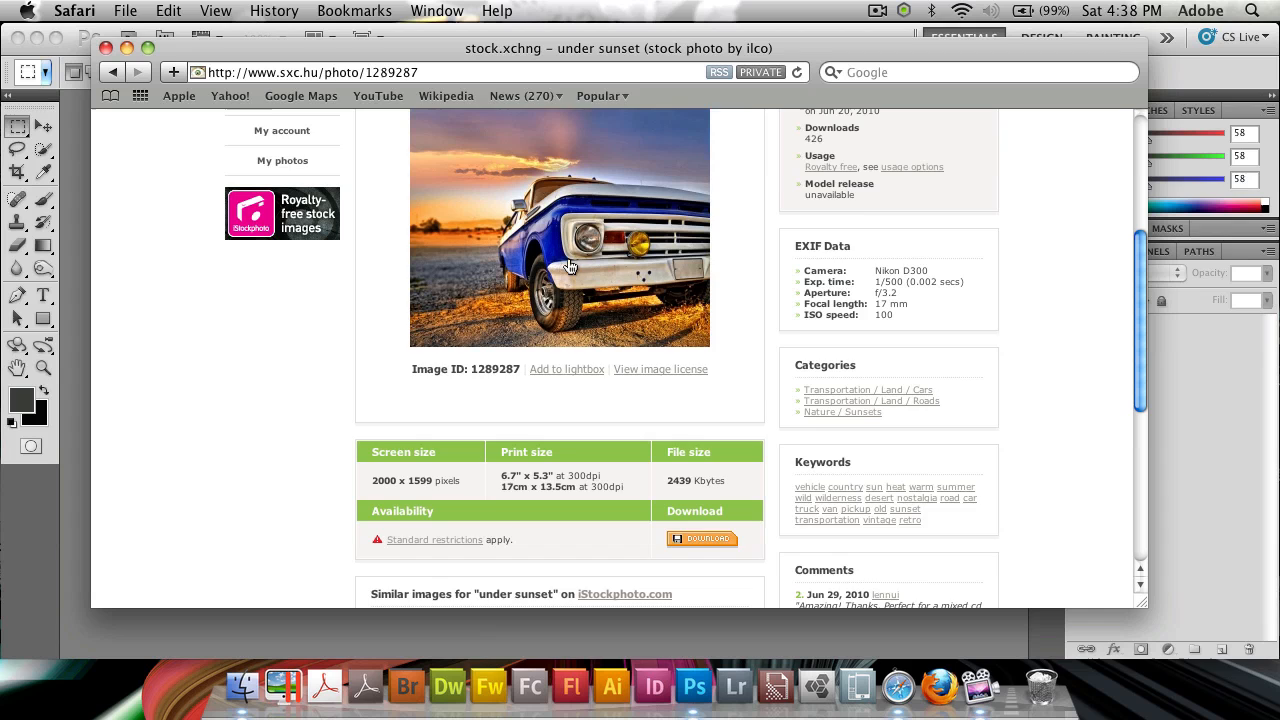
Step: Download the full-size truck photo and copy the image from the browser
{"action": "left_click", "coordinate": [700, 540]}
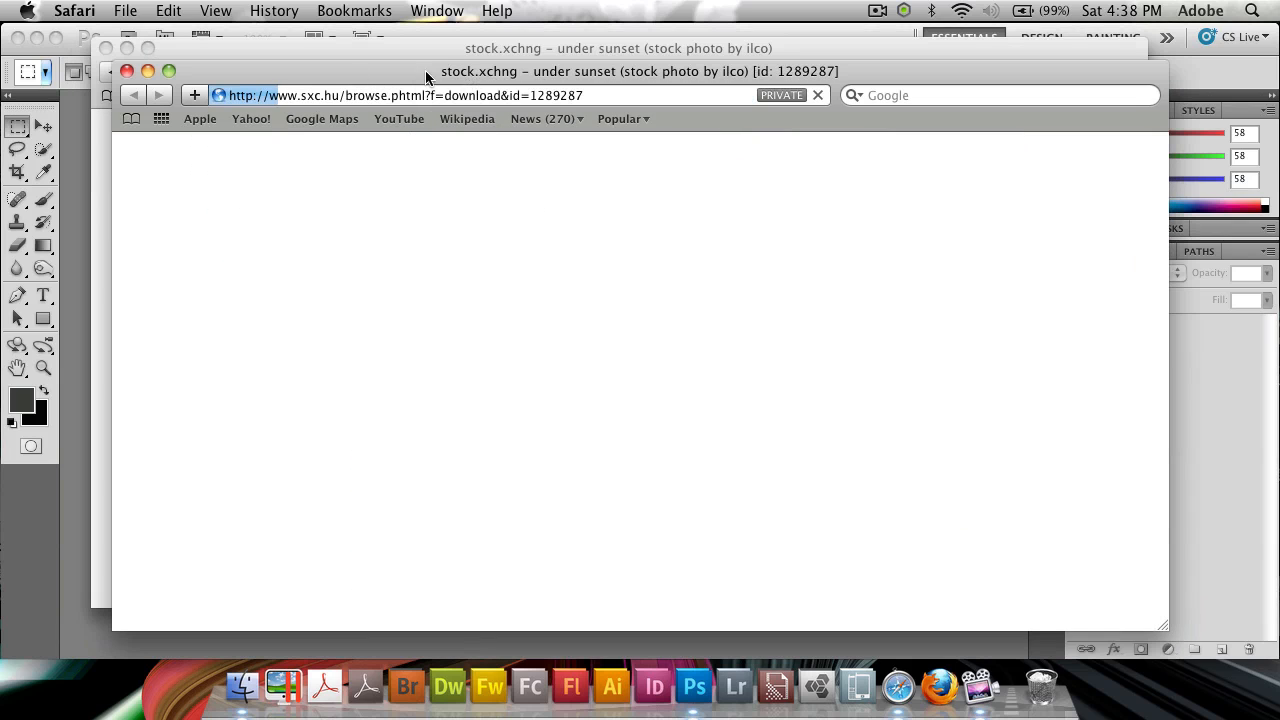
{"action": "scroll", "scroll_direction": "down", "scroll_amount": 3}
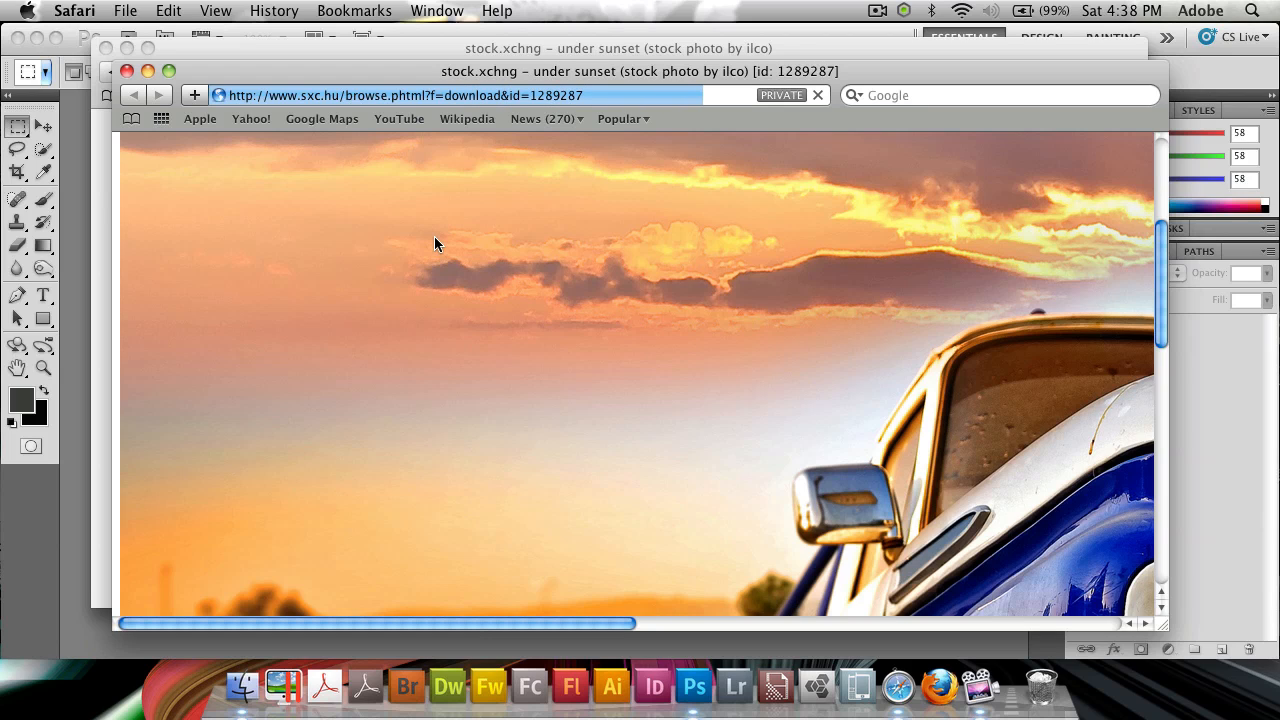
{"action": "right_click", "coordinate": [436, 244]}
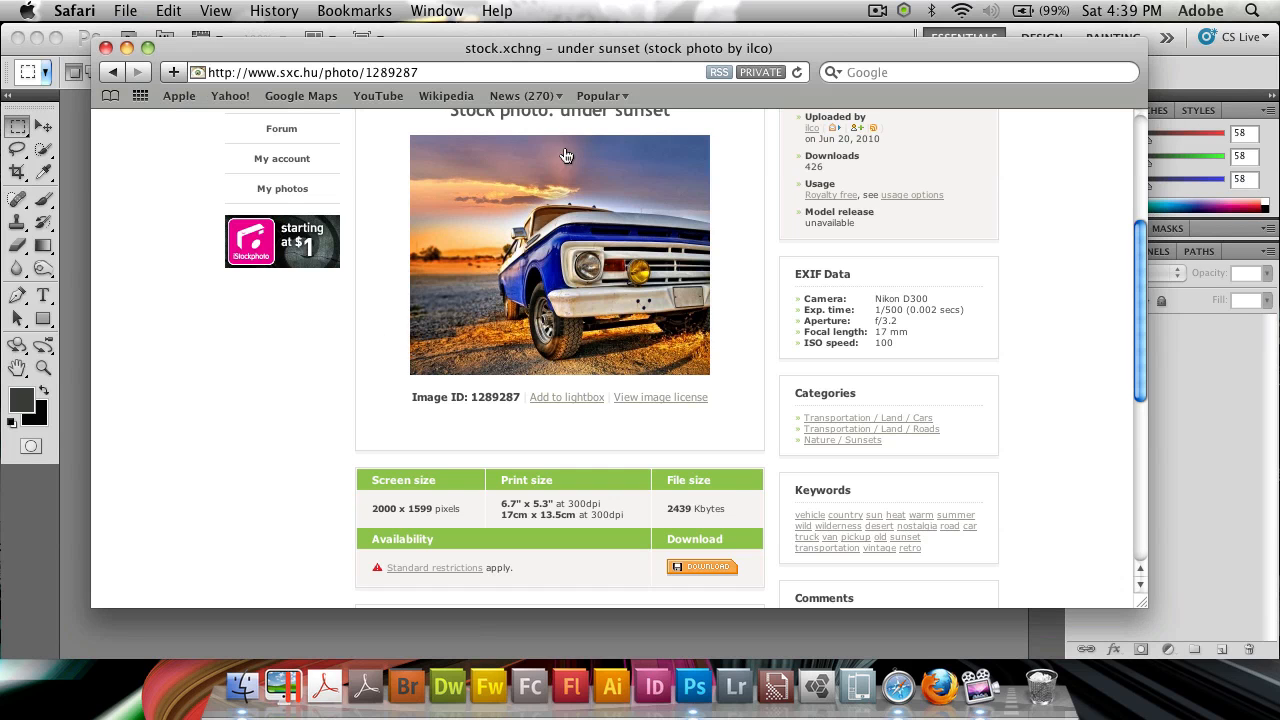
{"action": "mouse_move", "coordinate": [510, 258]}
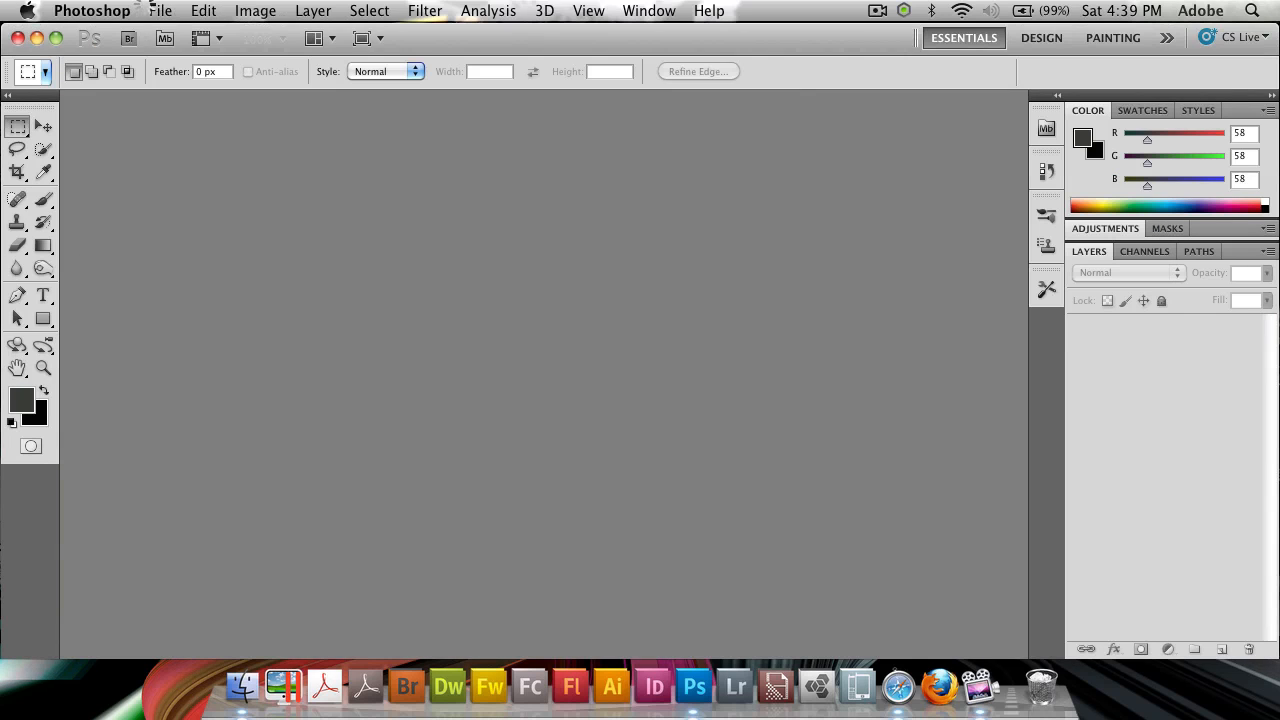
Step: Create a new document from the clipboard holding the pasted truck photo
{"action": "left_click", "coordinate": [160, 12]}
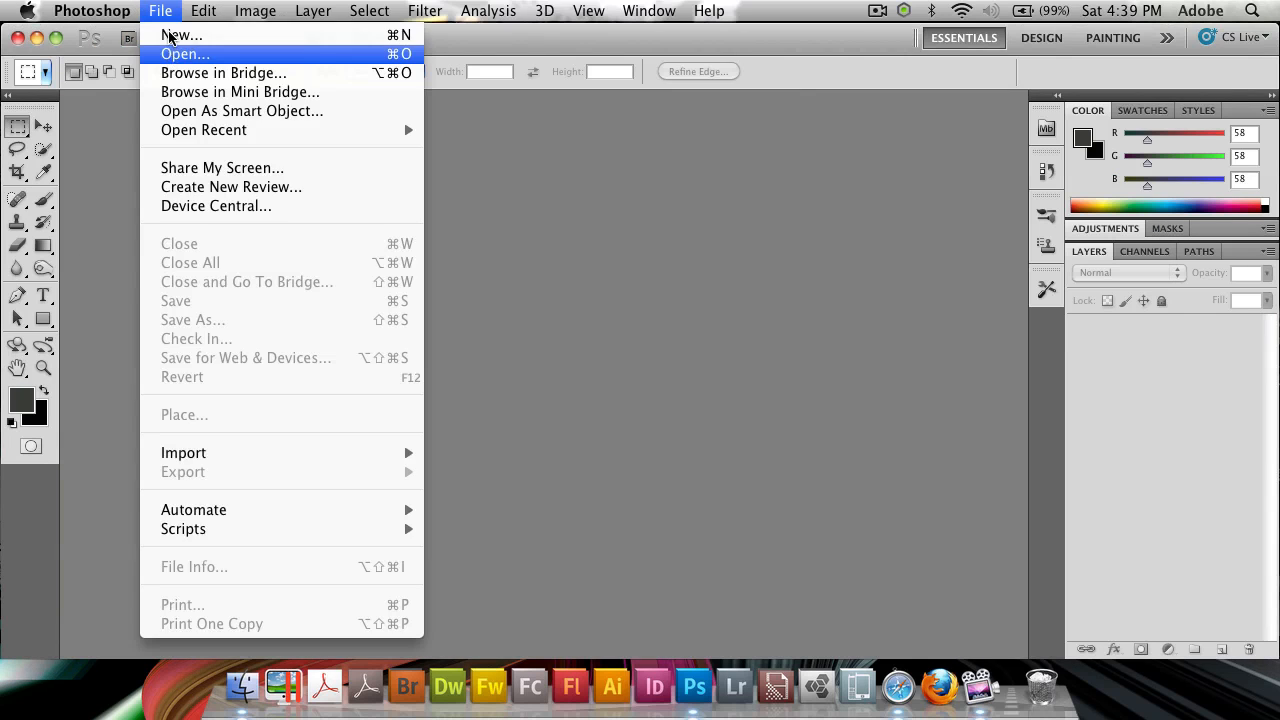
{"action": "left_click", "coordinate": [180, 36]}
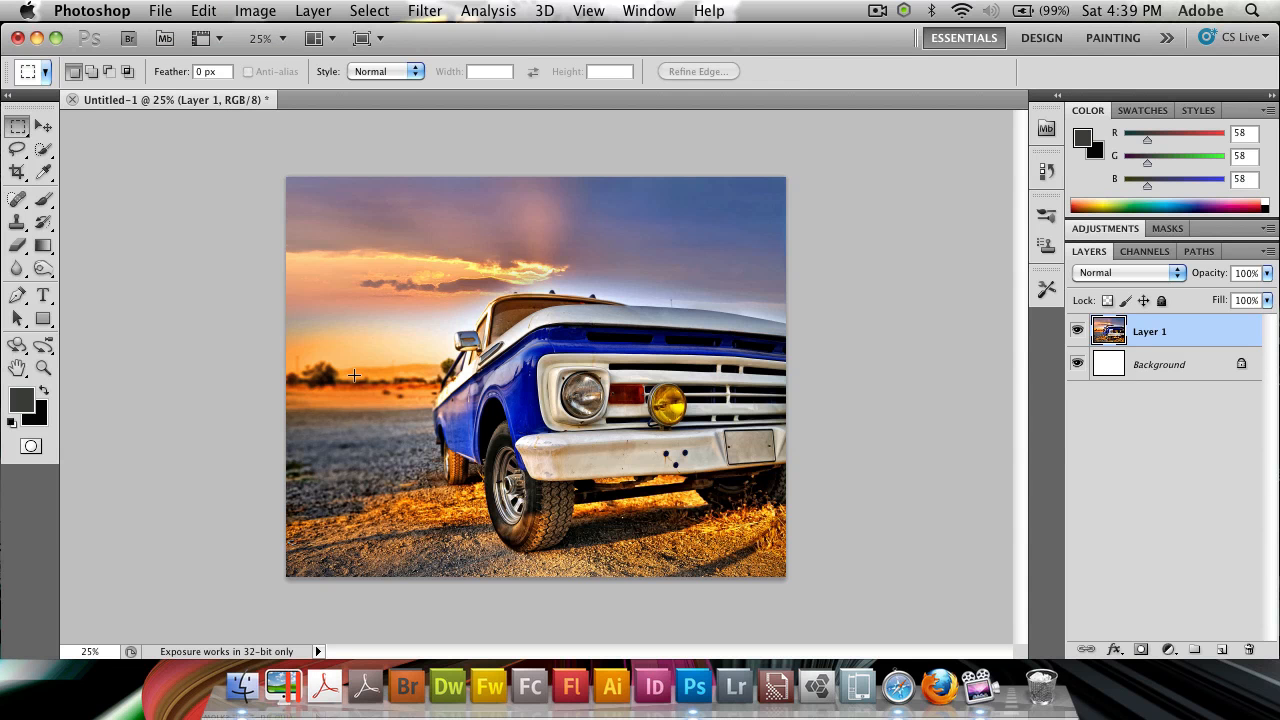
Step: Create a second blank 2000 by 1599 document named 3D Pixel Stretch and return to the photo
{"action": "left_click", "coordinate": [160, 12]}
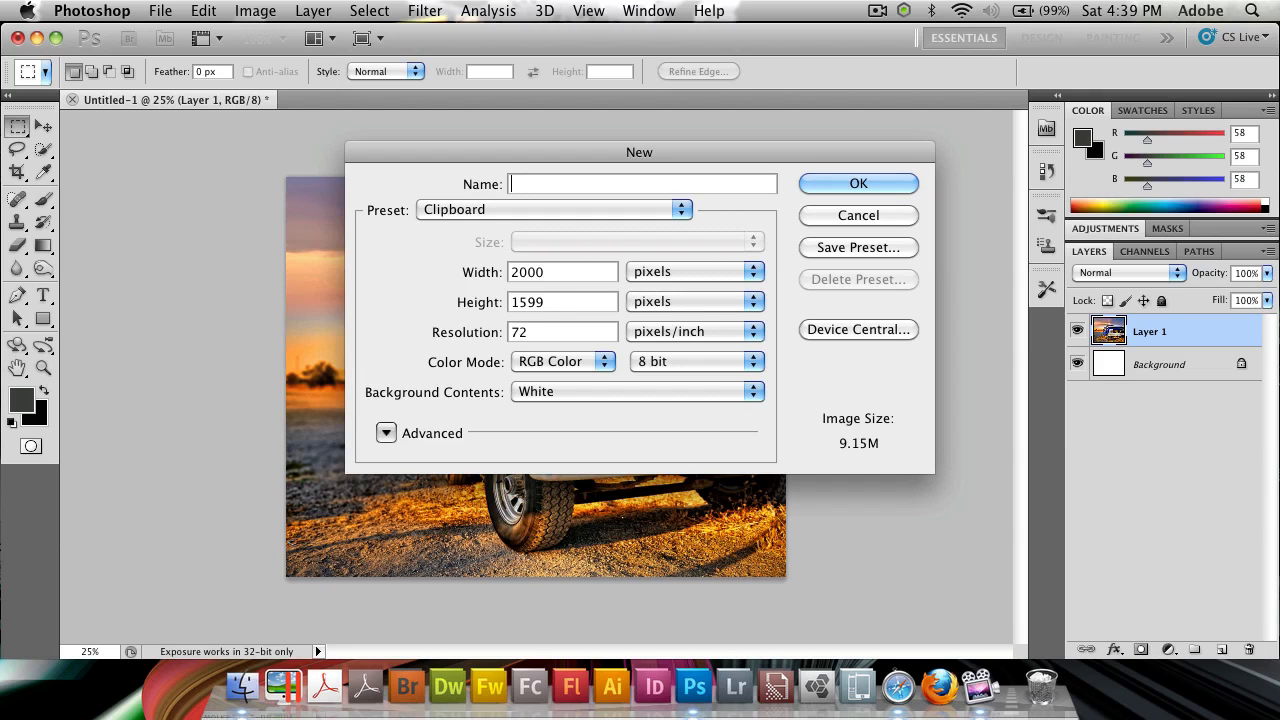
{"action": "type", "text": "3D Pixel Stretch"}
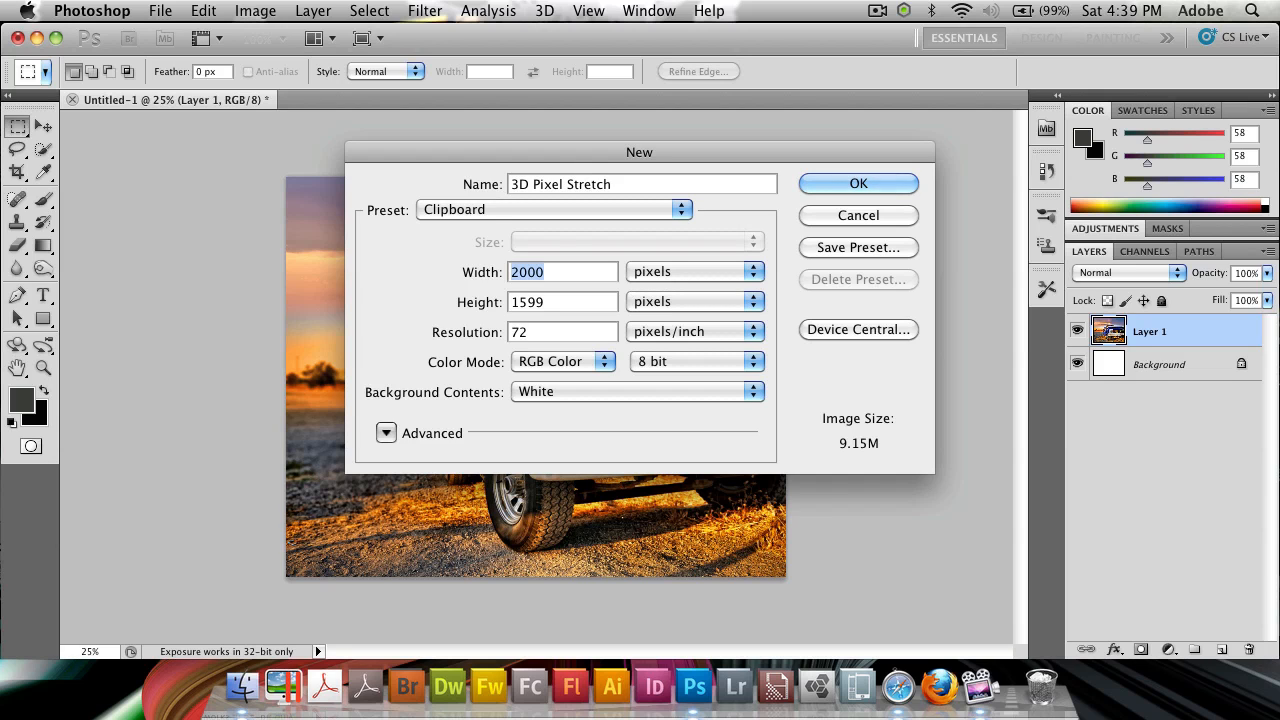
{"action": "left_click", "coordinate": [856, 184]}
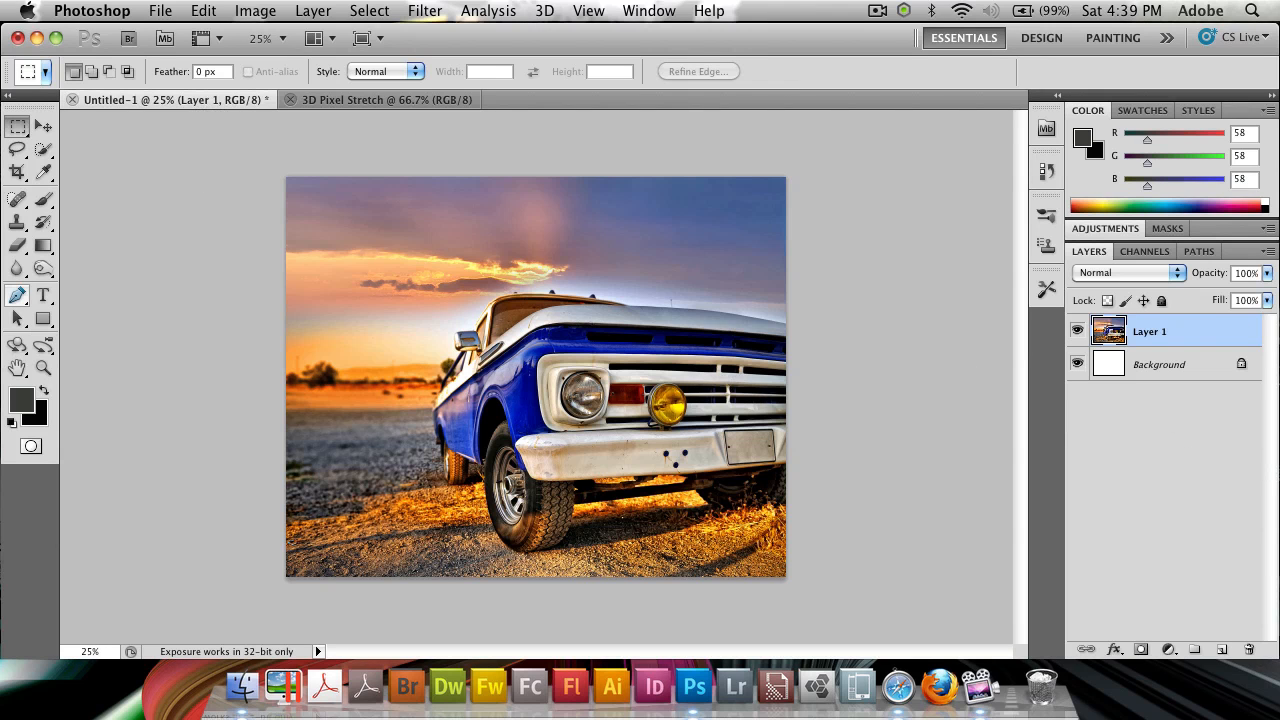
{"action": "left_click", "coordinate": [16, 128]}
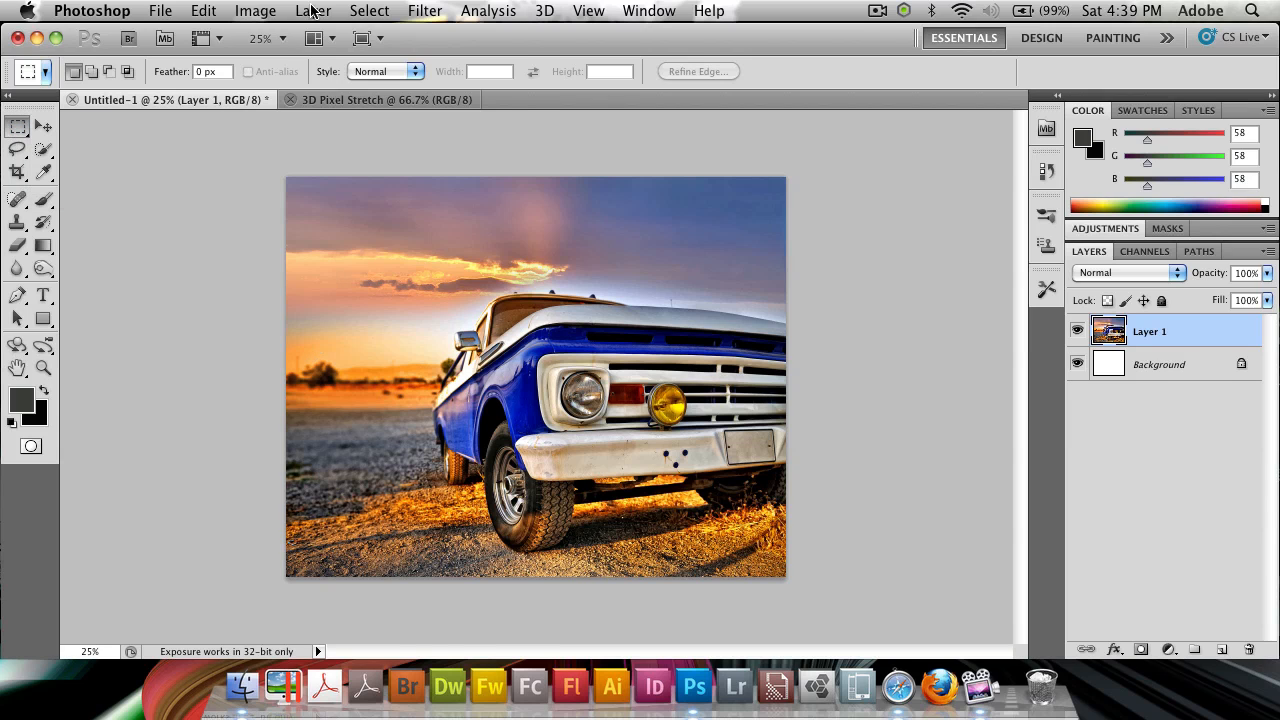
Step: Resize the truck photo to 800 pixels wide with proportions constrained (about 800×640)
{"action": "left_click", "coordinate": [256, 12]}
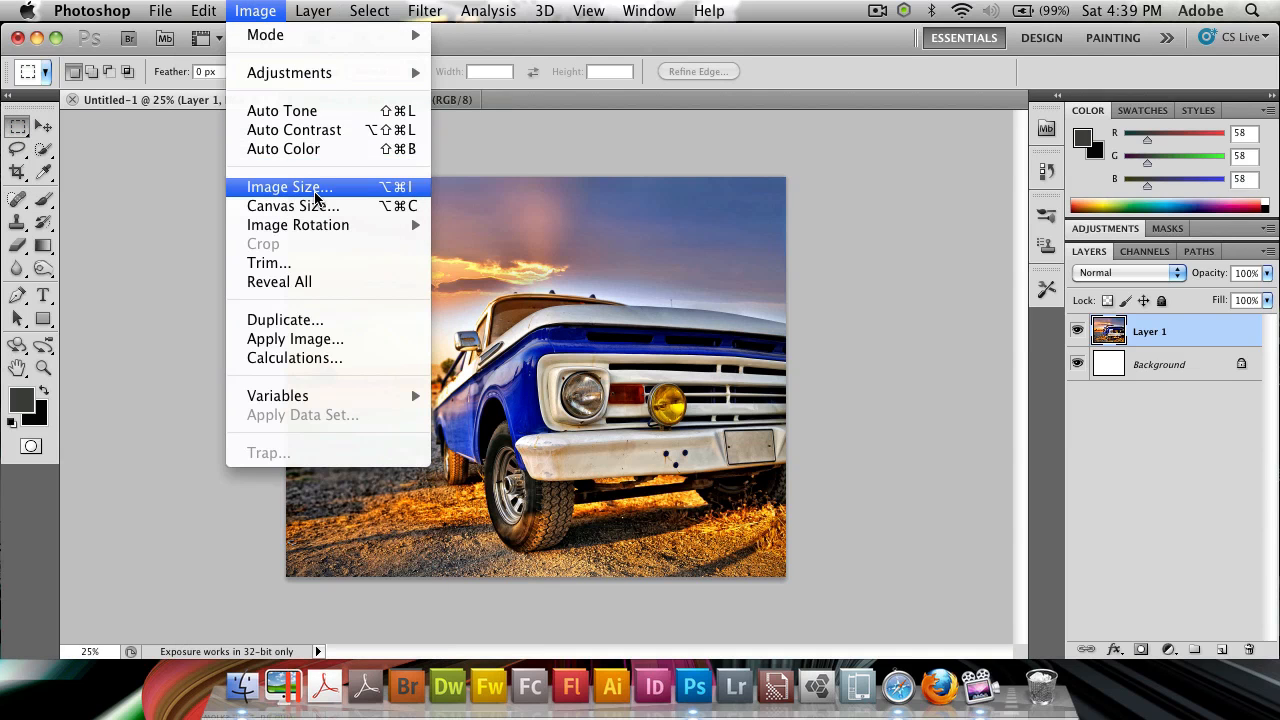
{"action": "left_click", "coordinate": [288, 188]}
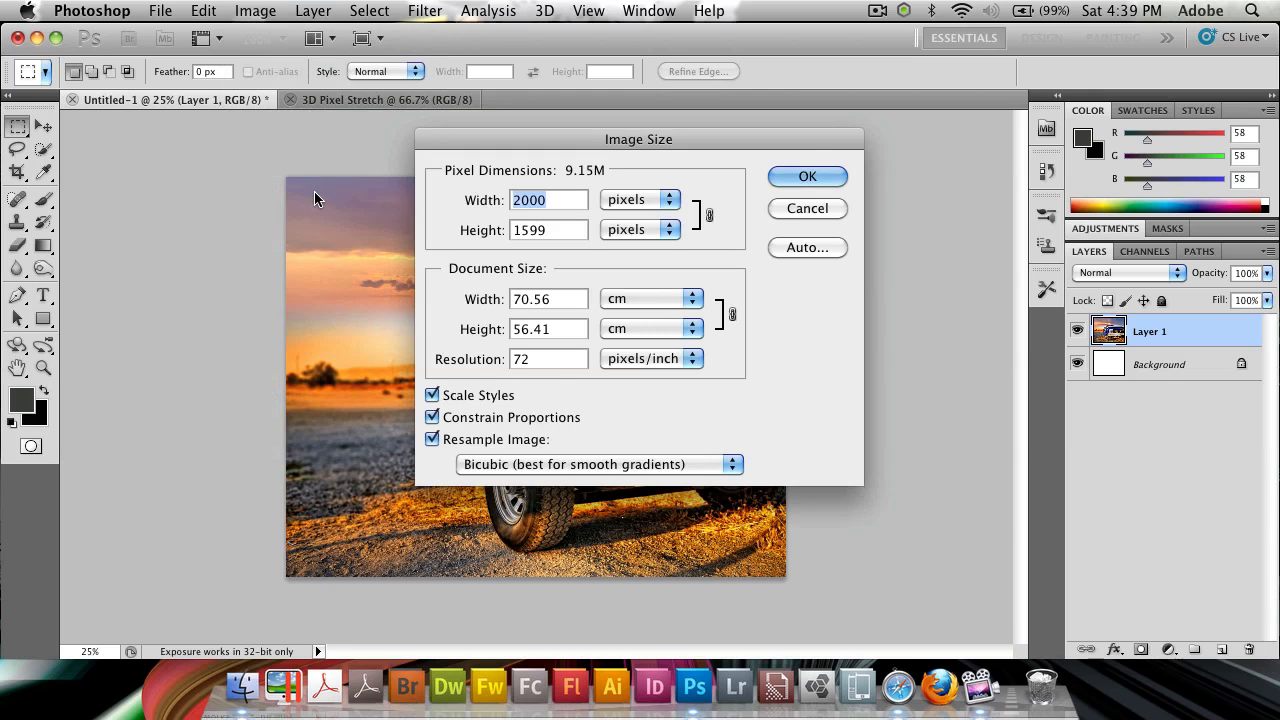
{"action": "type", "text": "800"}
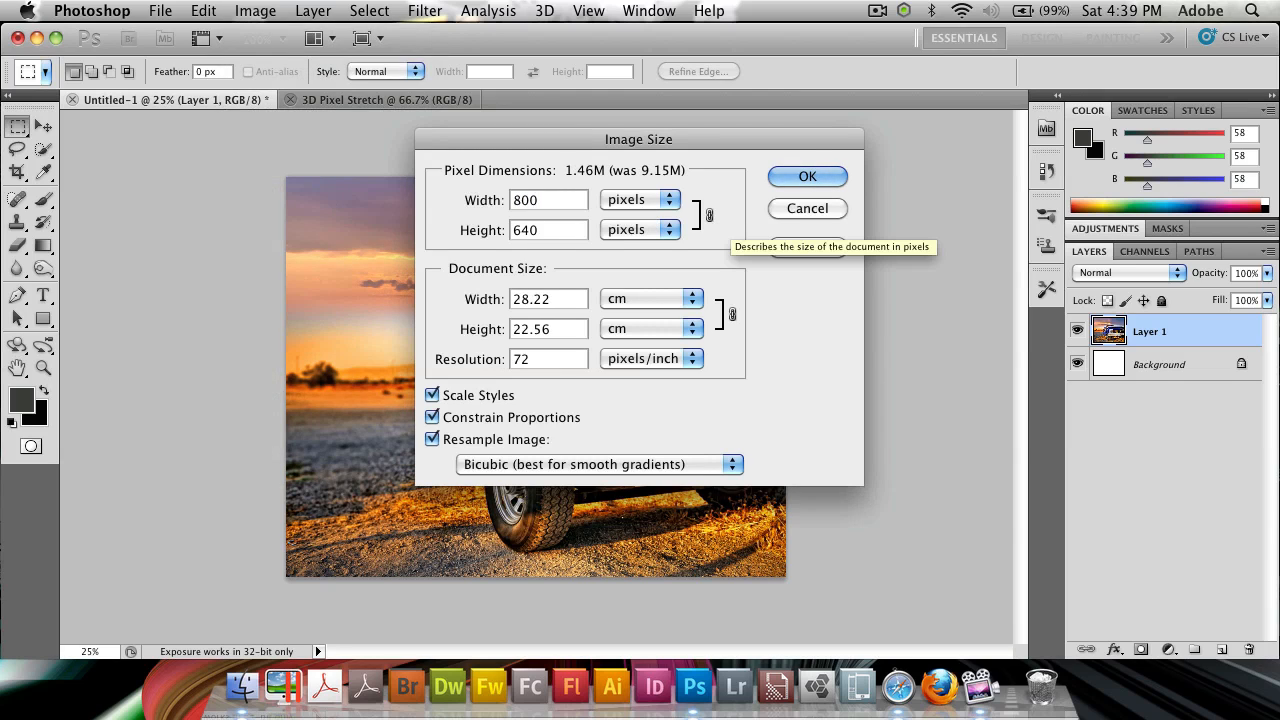
{"action": "left_click", "coordinate": [808, 176]}
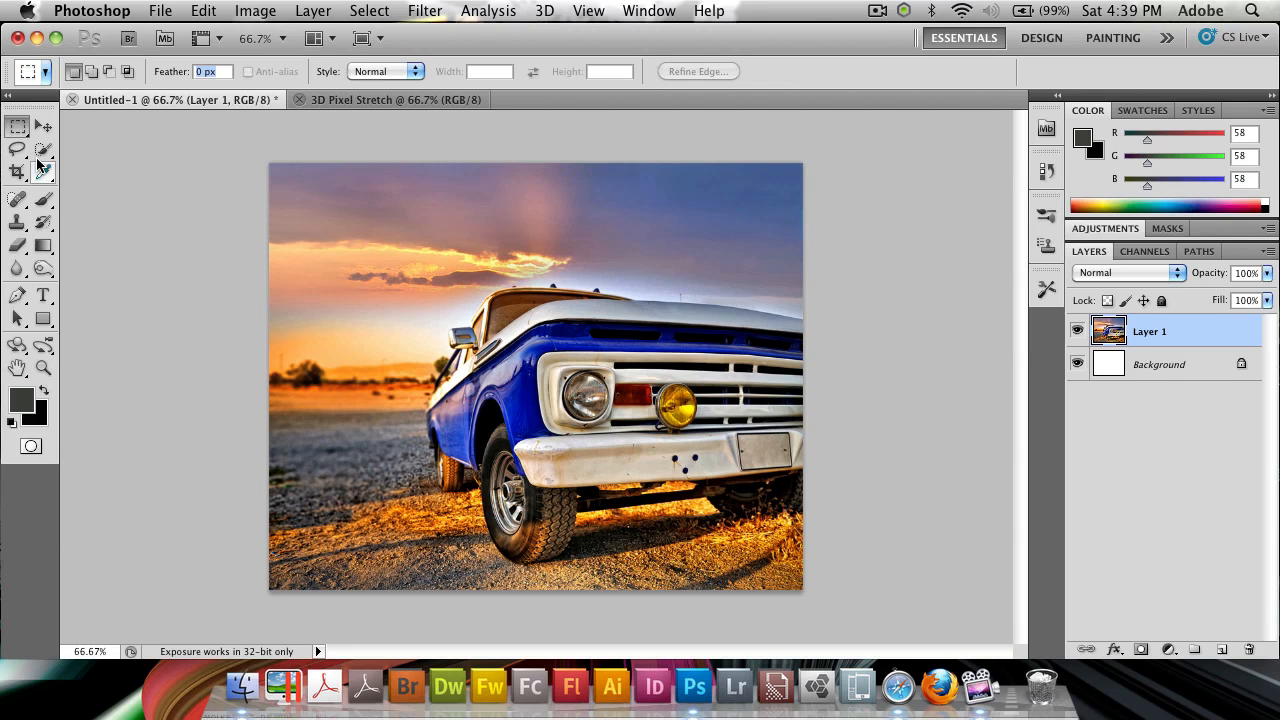
Step: Select a one-pixel row at the horizon and copy it into 3D Pixel Stretch as a new layer
{"action": "left_click", "coordinate": [16, 126]}
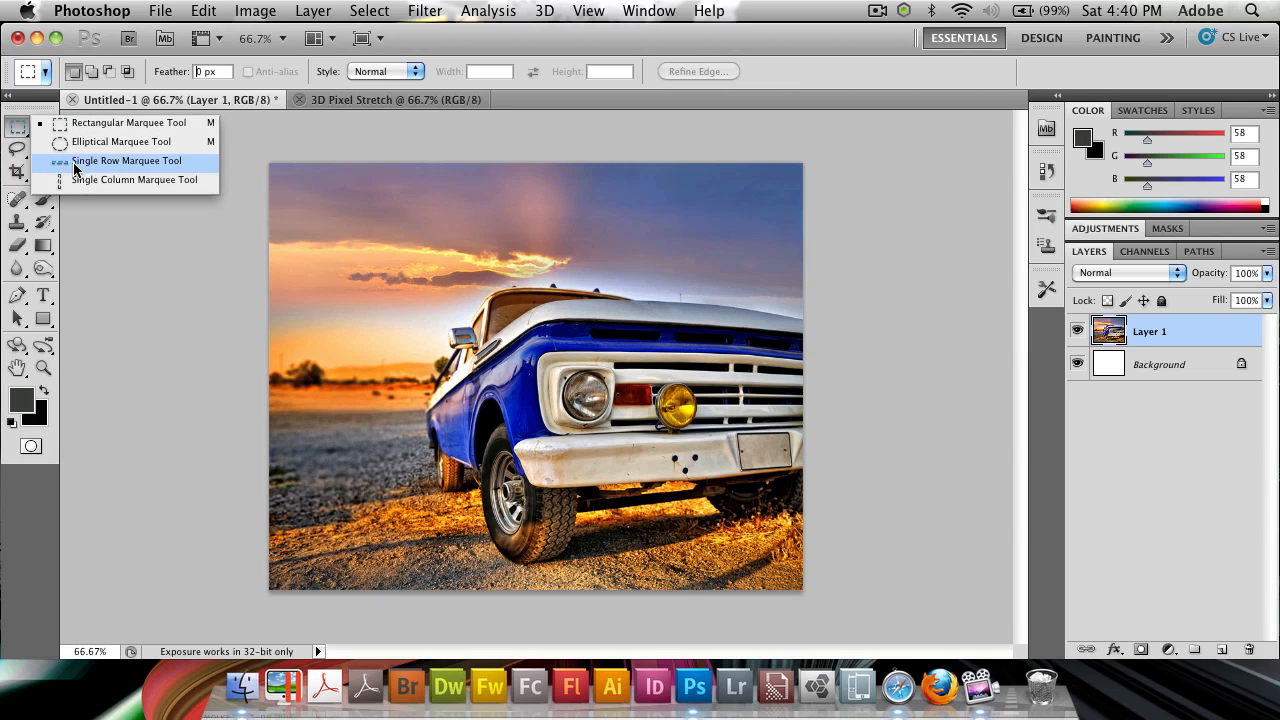
{"action": "left_click", "coordinate": [126, 160]}
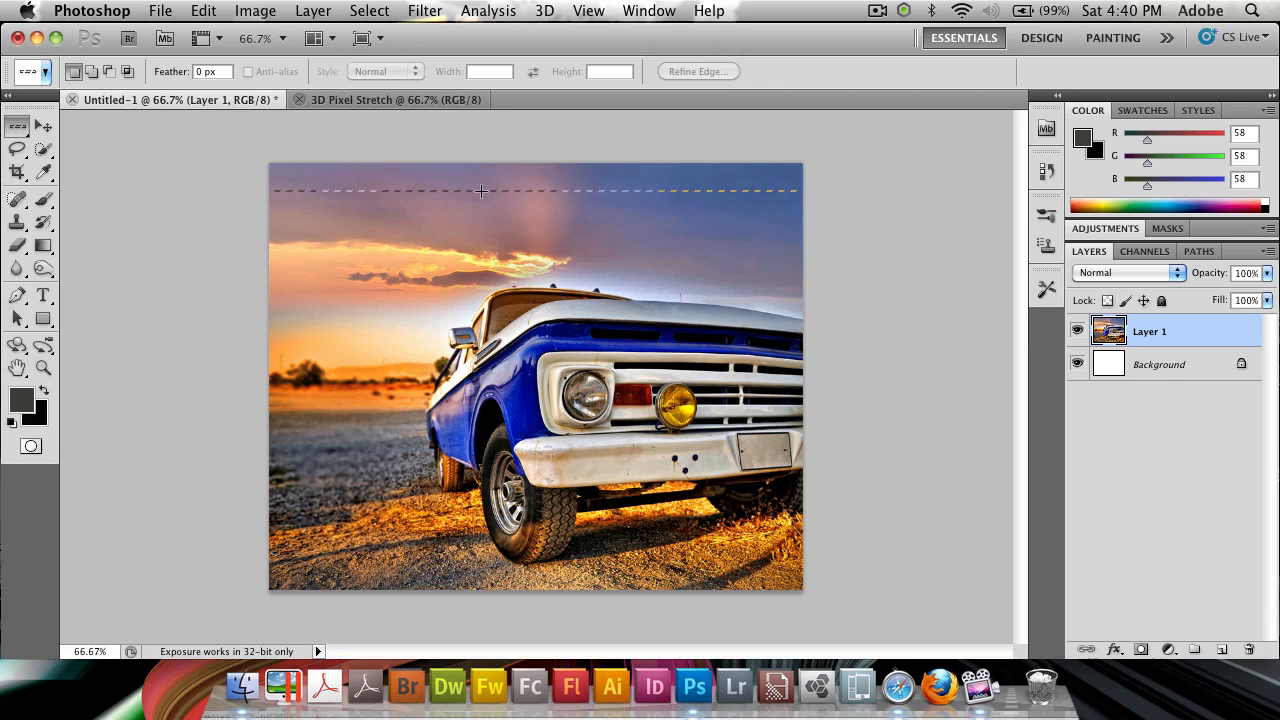
{"action": "left_click_drag", "start_coordinate": [480, 190], "coordinate": [480, 352]}
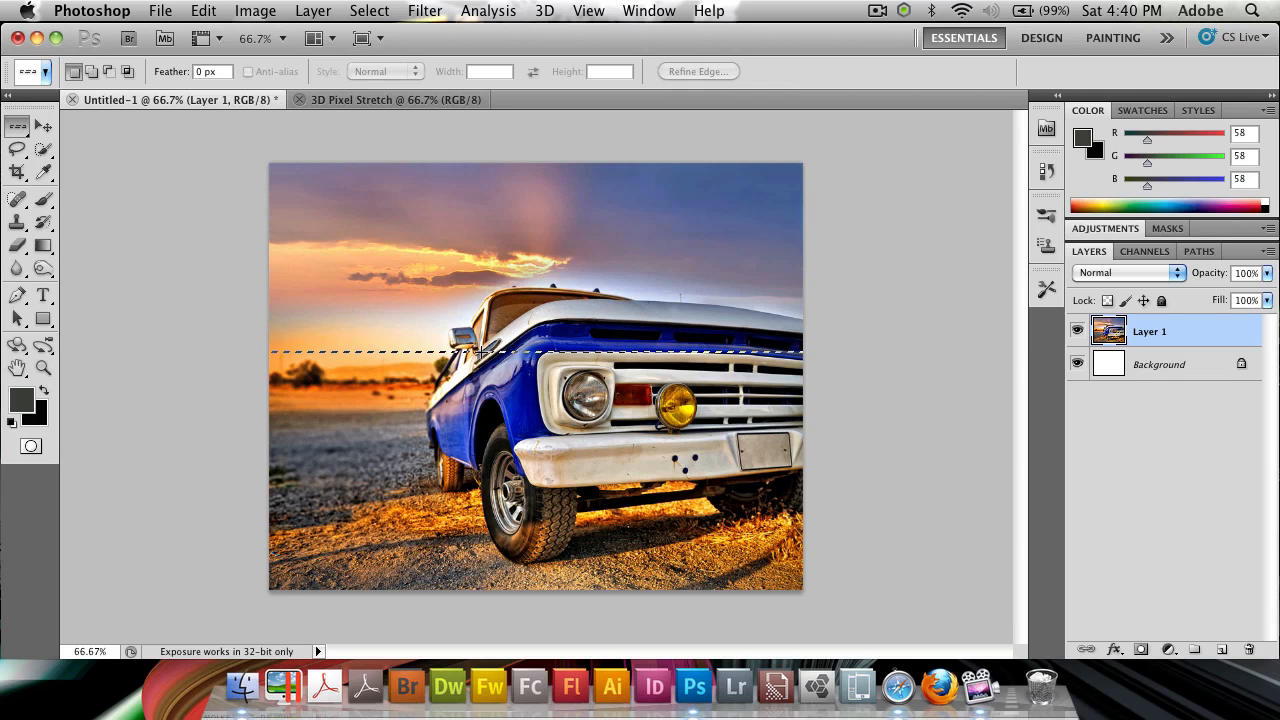
{"action": "left_click_drag", "start_coordinate": [480, 352], "coordinate": [456, 398]}
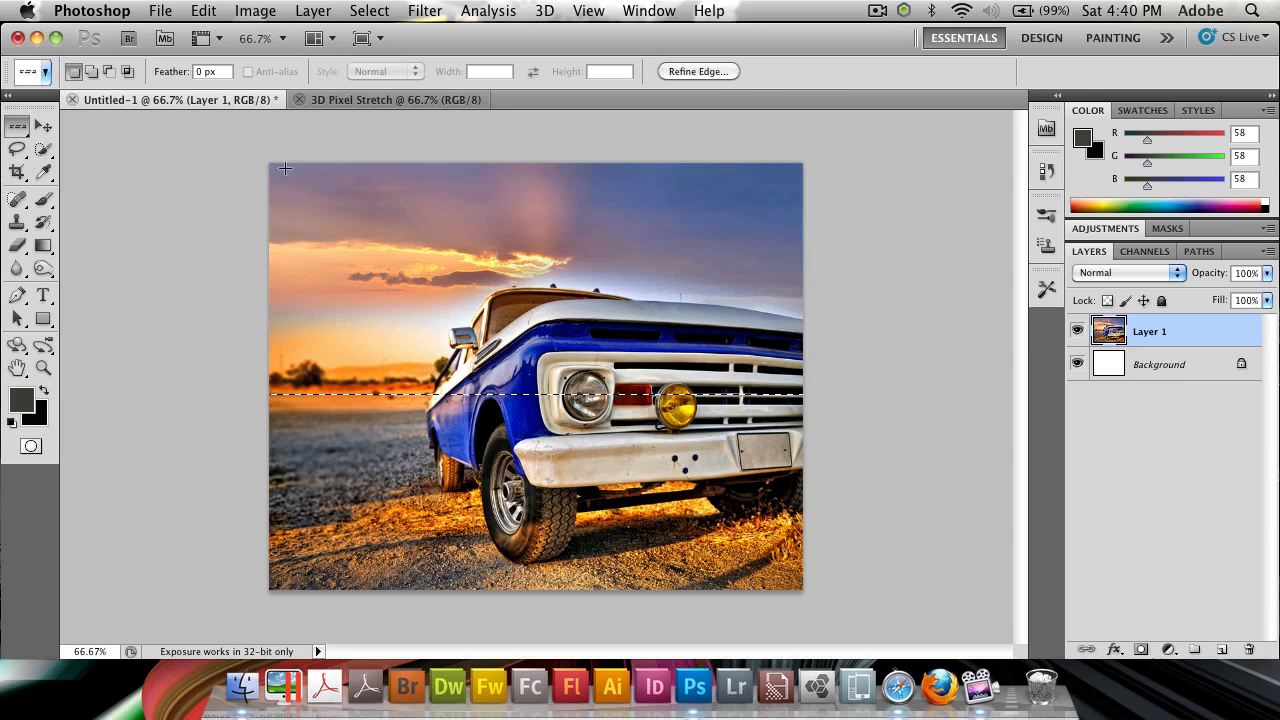
{"action": "mouse_move", "coordinate": [400, 100]}
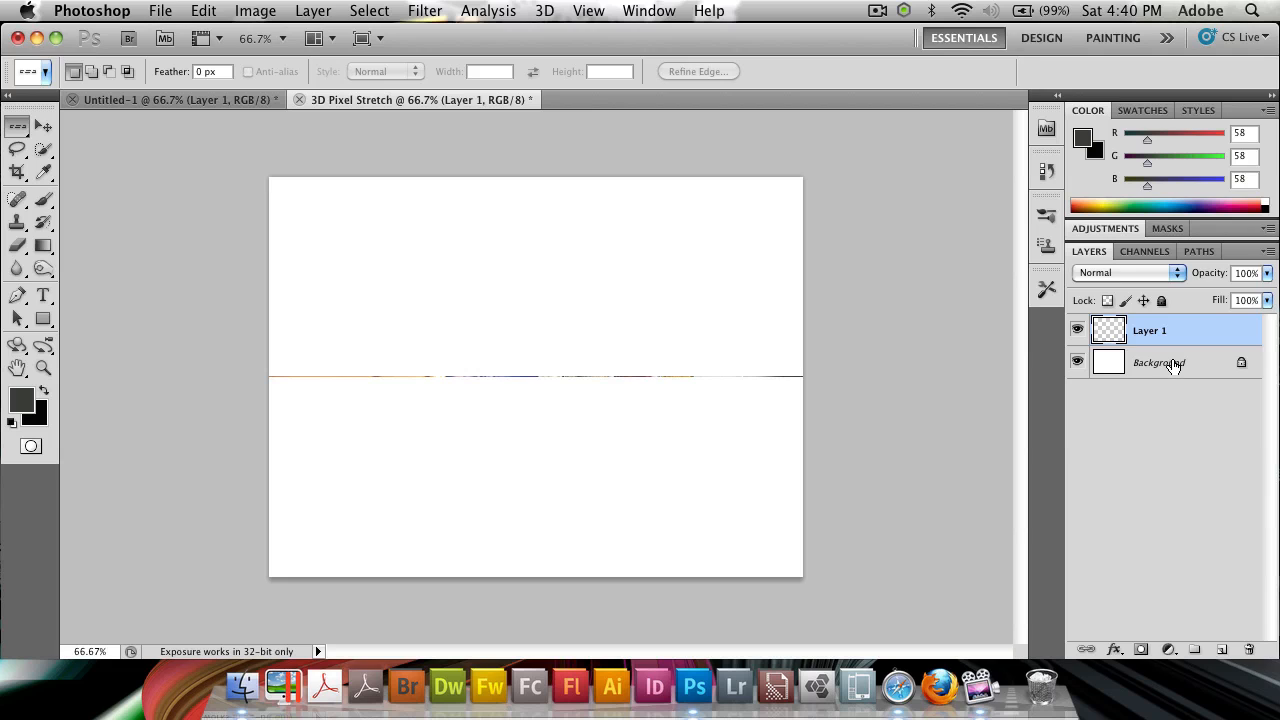
Step: Fill the Background layer with a near-black radial gradient and reselect the pixel strip layer
{"action": "left_click", "coordinate": [1160, 362]}
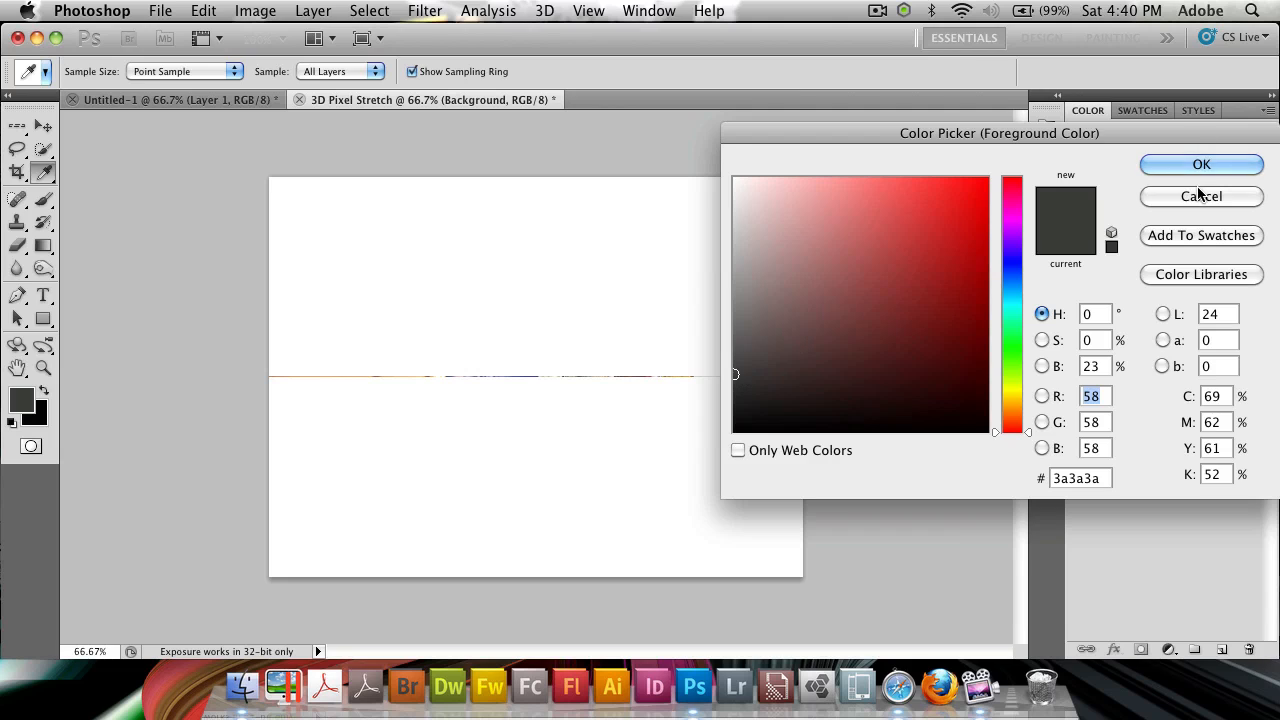
{"action": "left_click", "coordinate": [1200, 164]}
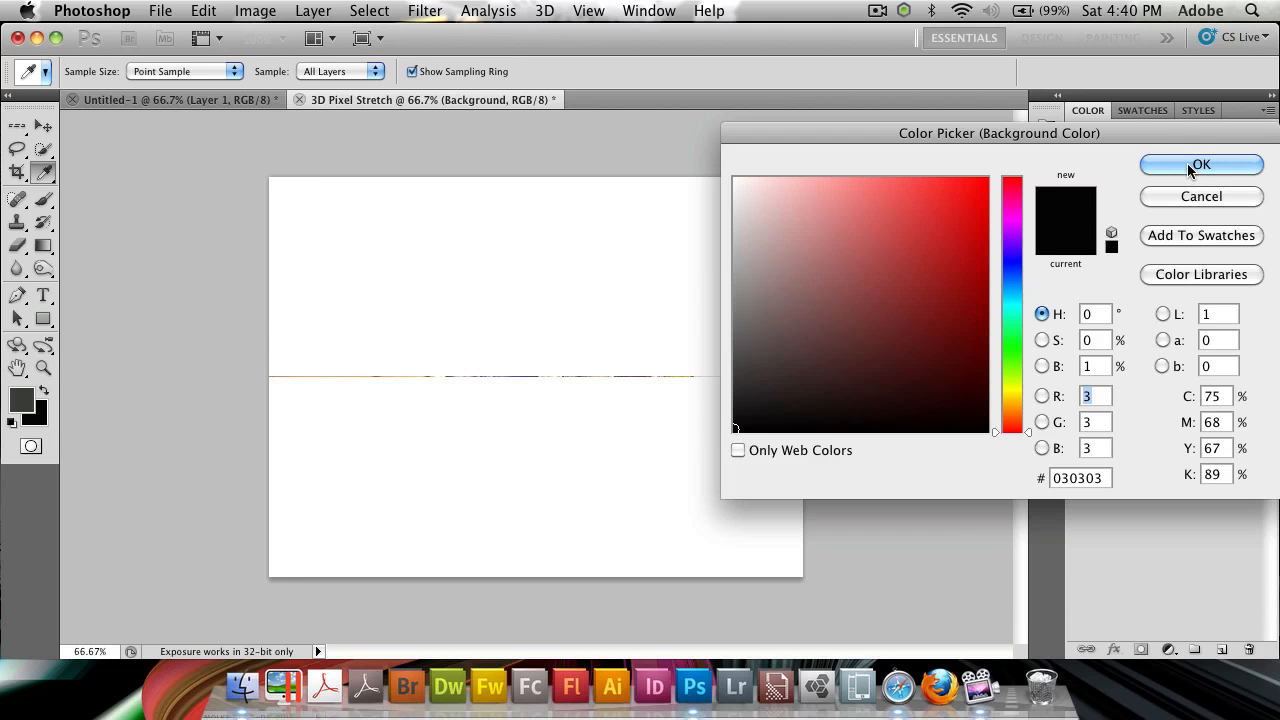
{"action": "left_click", "coordinate": [1200, 164]}
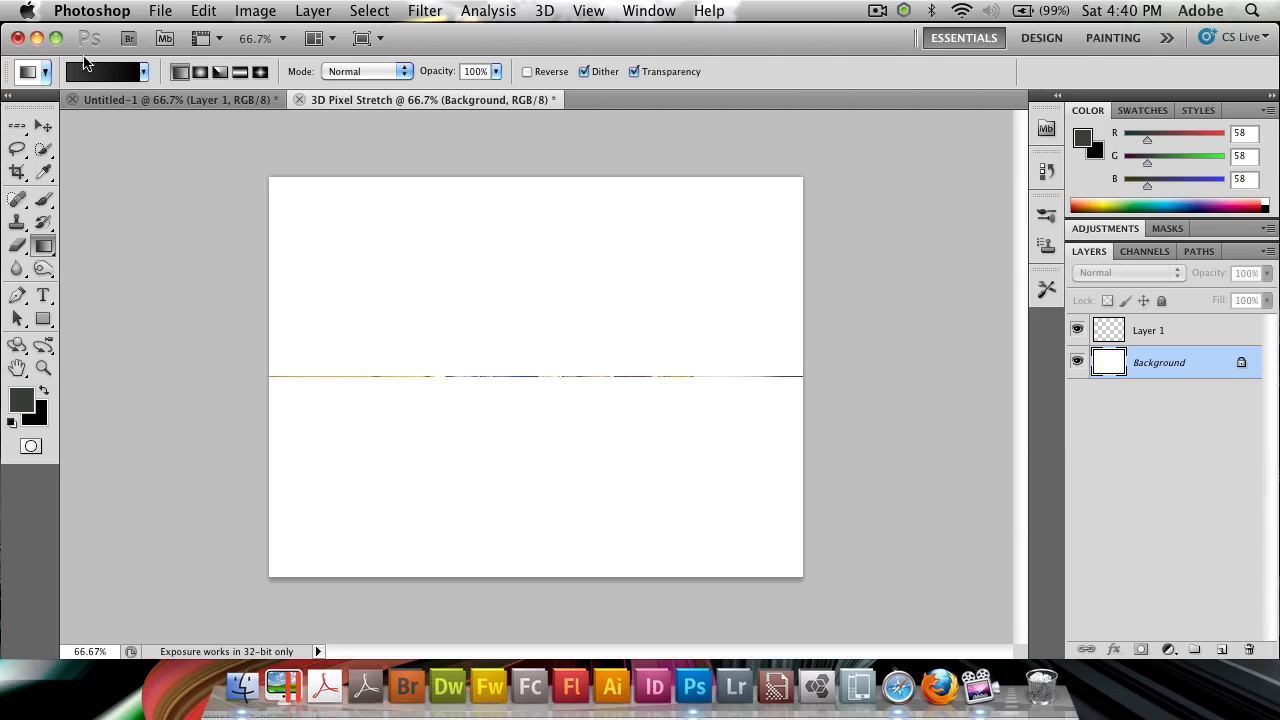
{"action": "left_click_drag", "start_coordinate": [304, 590], "coordinate": [576, 320]}
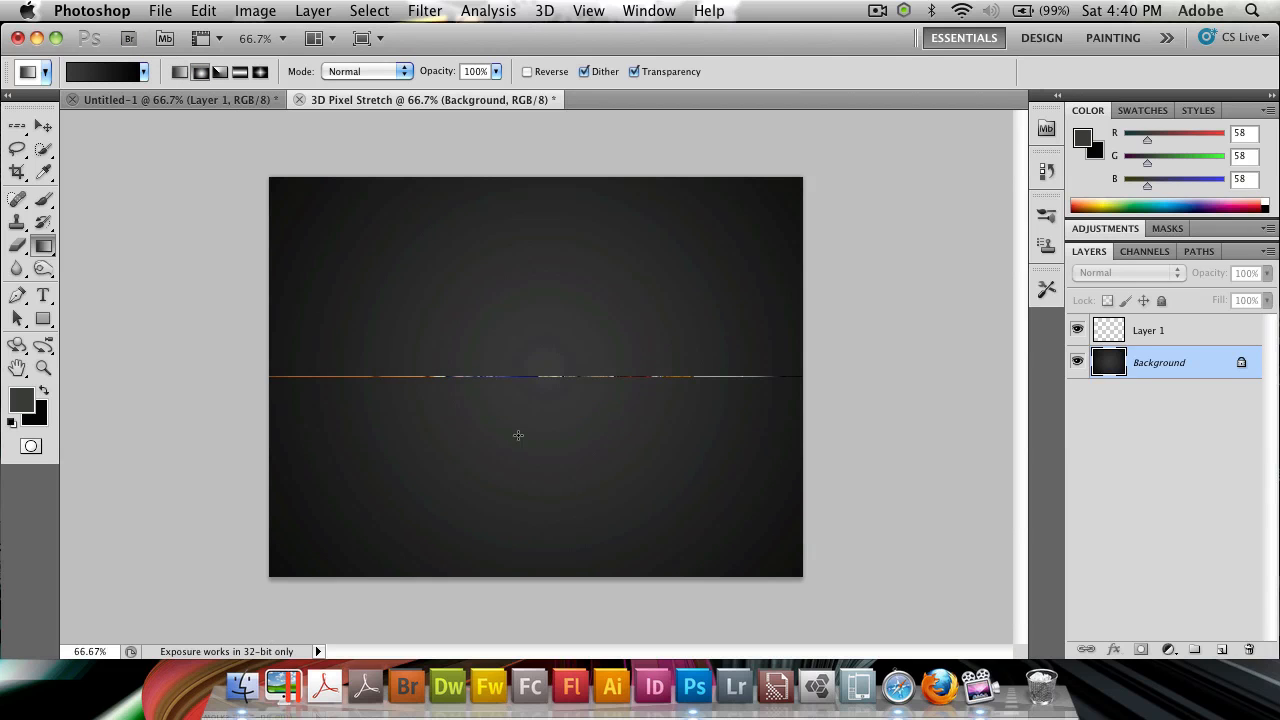
{"action": "left_click", "coordinate": [1148, 330]}
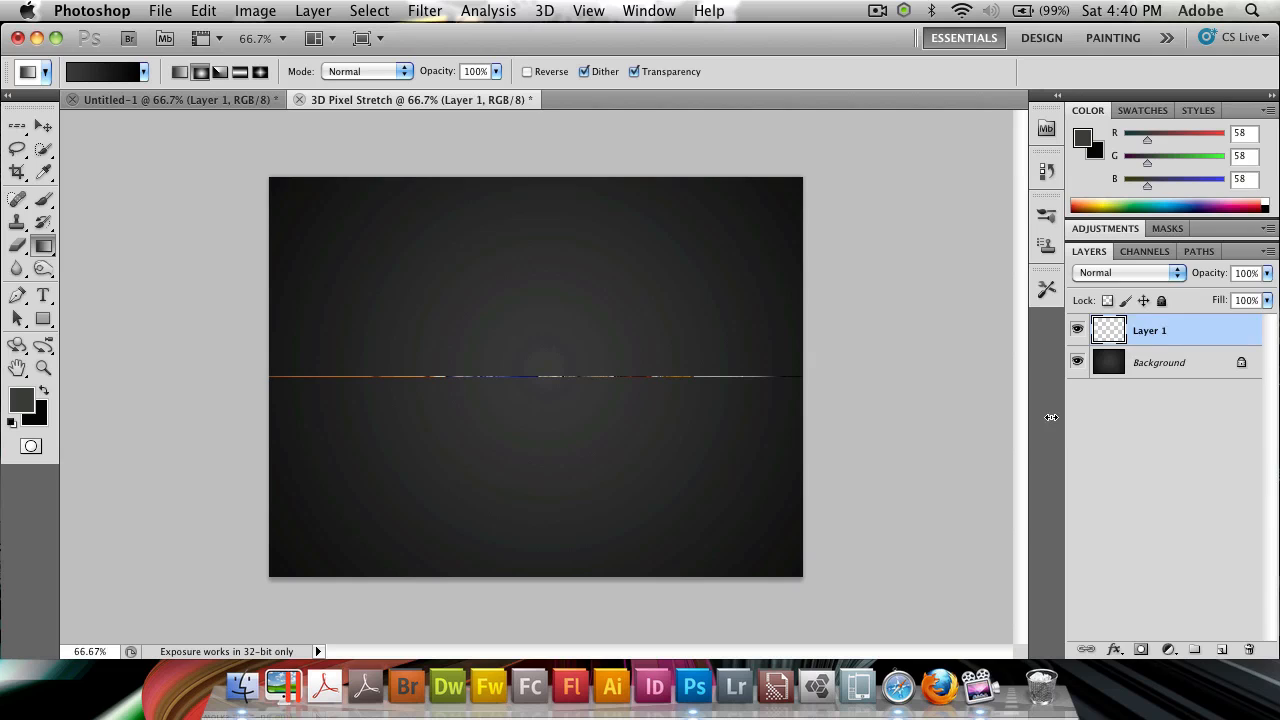
{"action": "mouse_move", "coordinate": [784, 336]}
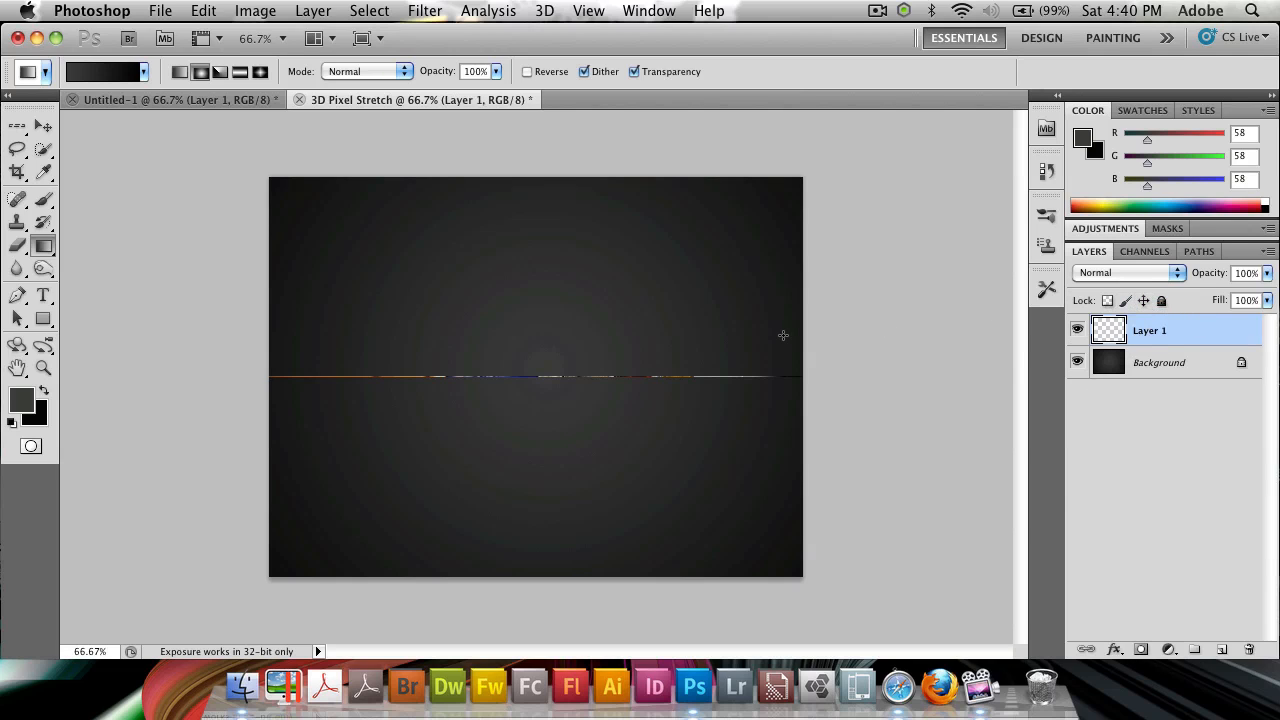
{"action": "mouse_move", "coordinate": [670, 308]}
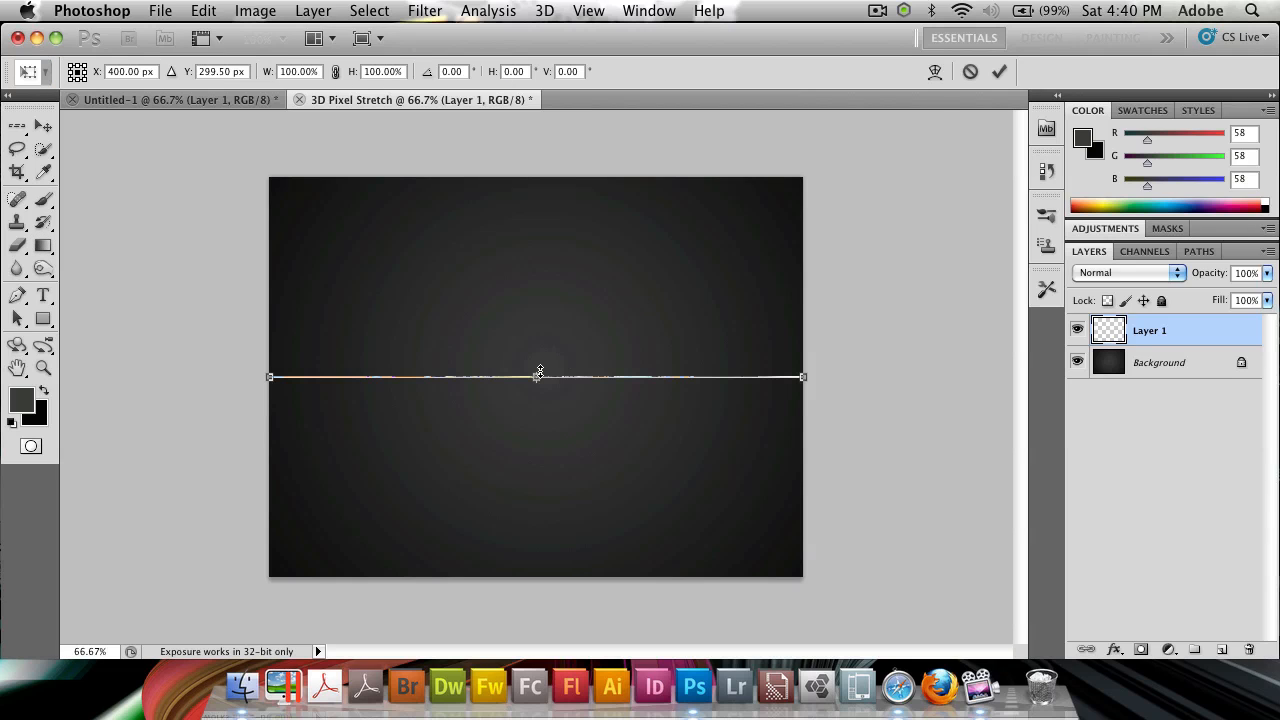
Step: Stretch the strip into a tall colour band, pinch it into a perspective plane and select both its layers
{"action": "left_click_drag", "start_coordinate": [540, 376], "coordinate": [560, 364]}
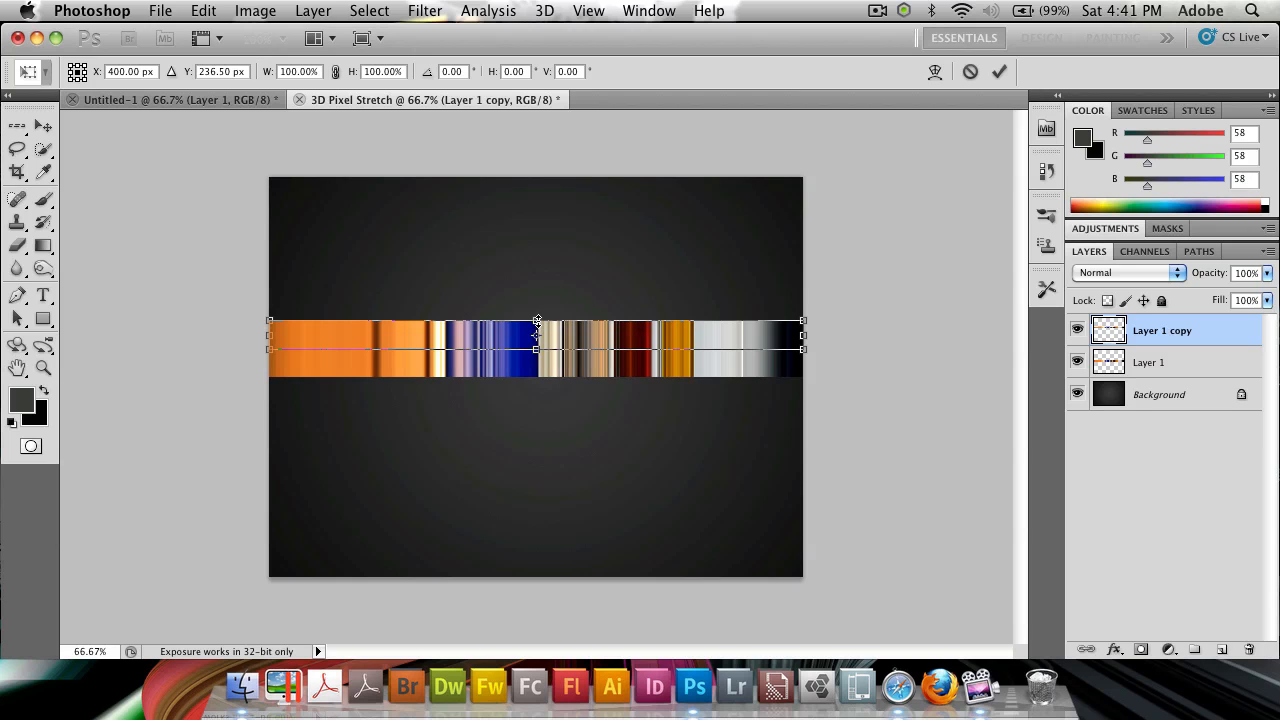
{"action": "left_click_drag", "start_coordinate": [536, 320], "coordinate": [536, 198]}
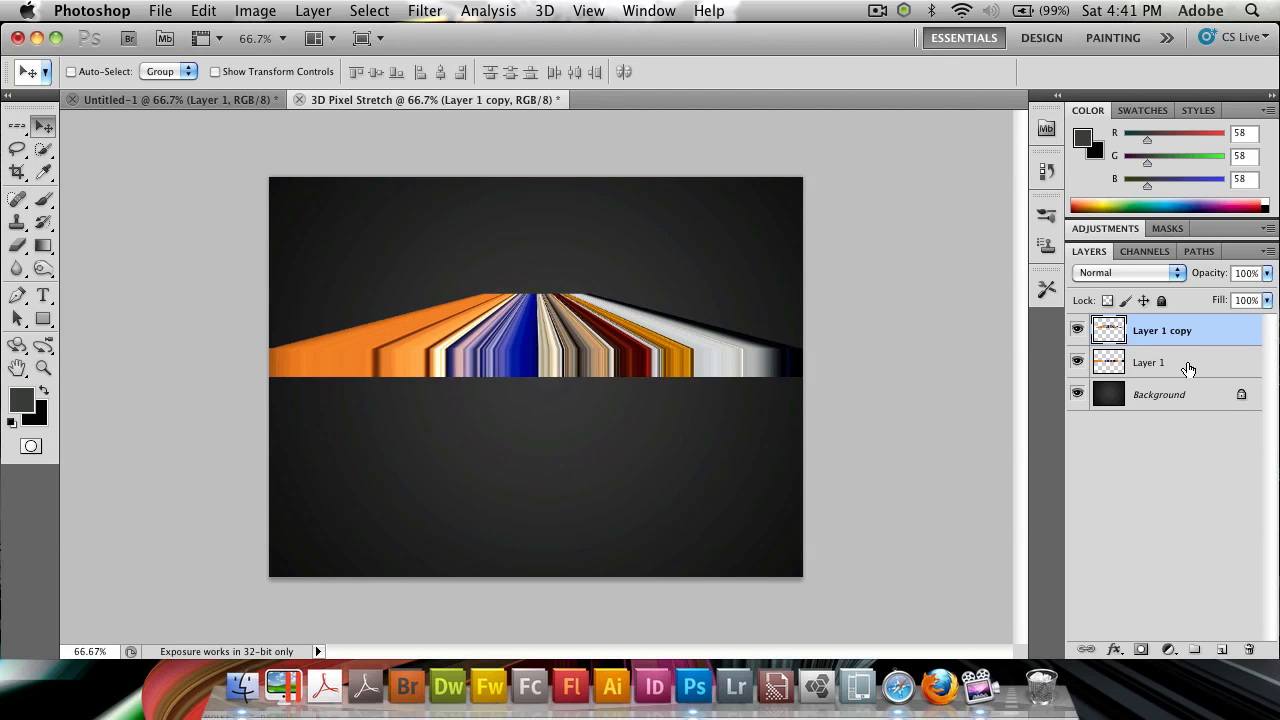
{"action": "left_click", "coordinate": [1148, 362]}
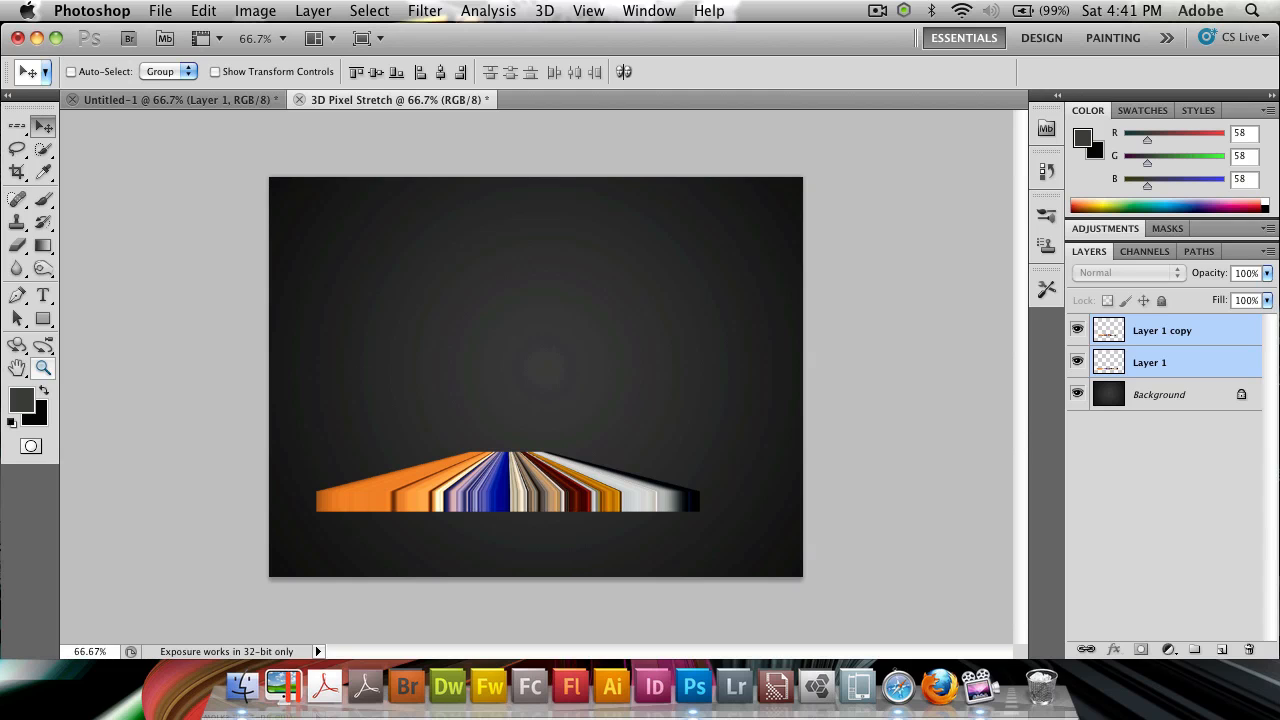
{"action": "mouse_move", "coordinate": [898, 680]}
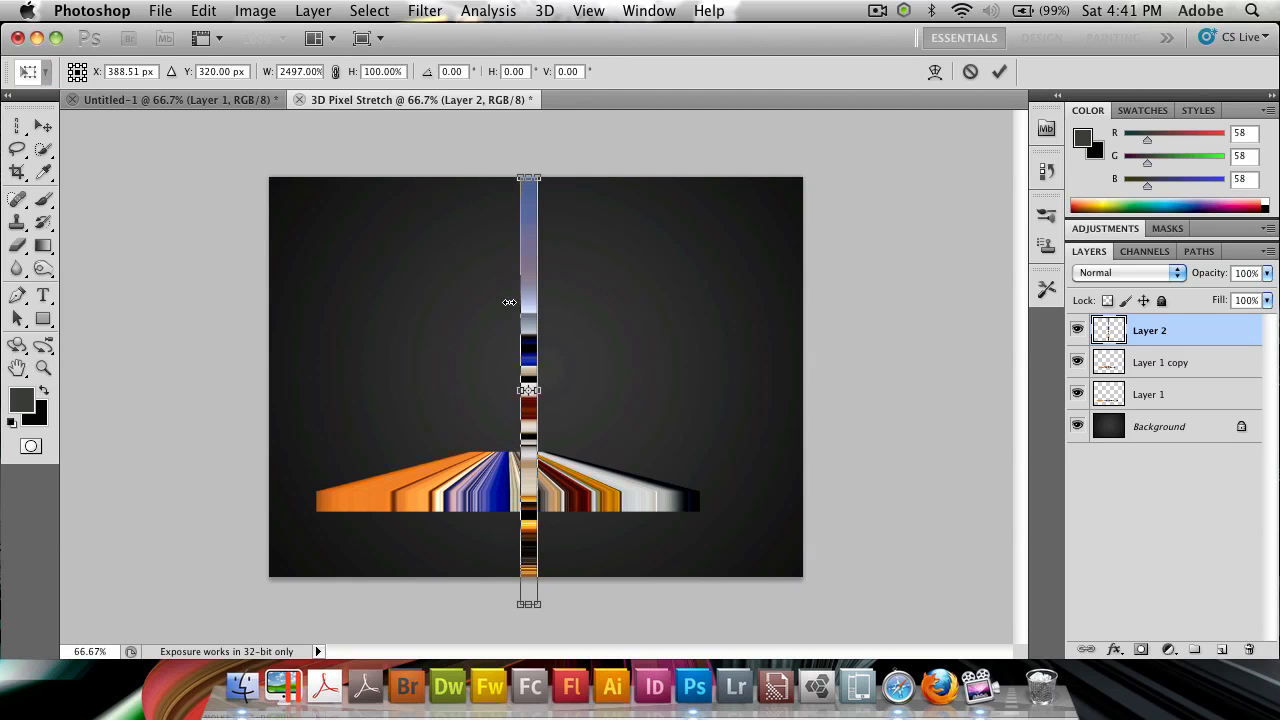
Step: Stretch Layer 2 into a band, apply Perspective and rotate it to lie across the middle
{"action": "left_click", "coordinate": [998, 72]}
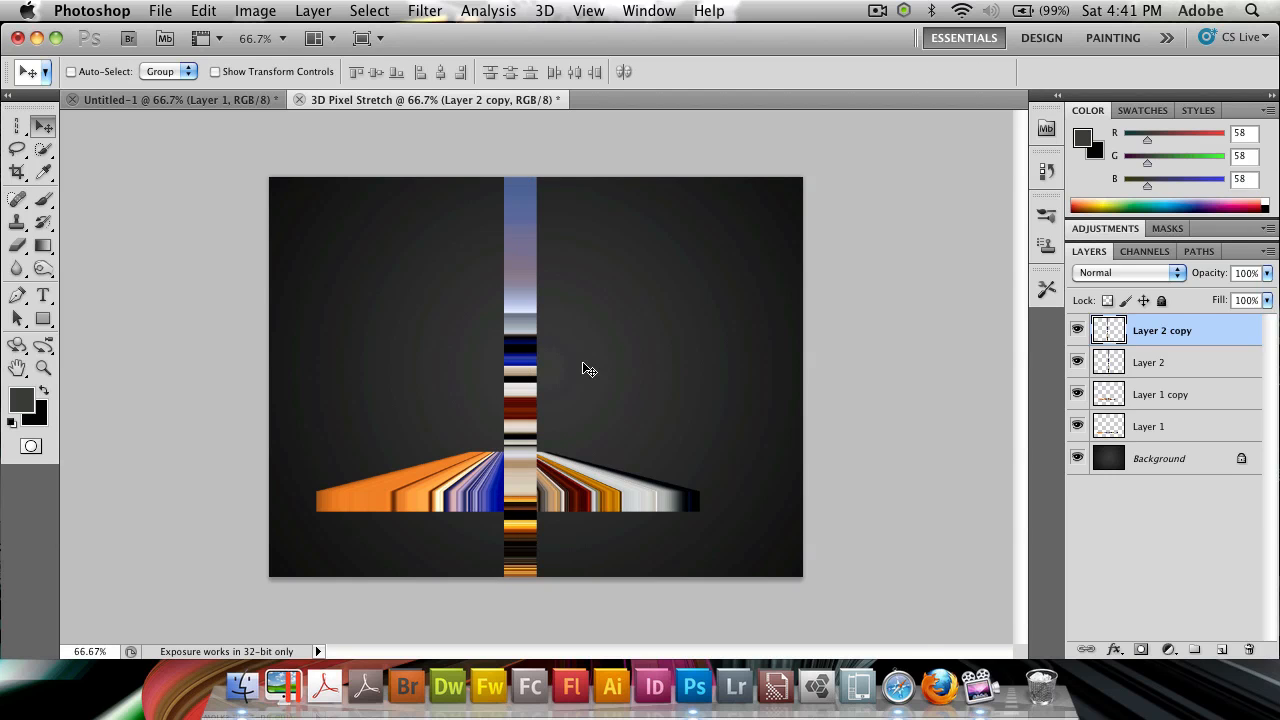
{"action": "right_click", "coordinate": [510, 330]}
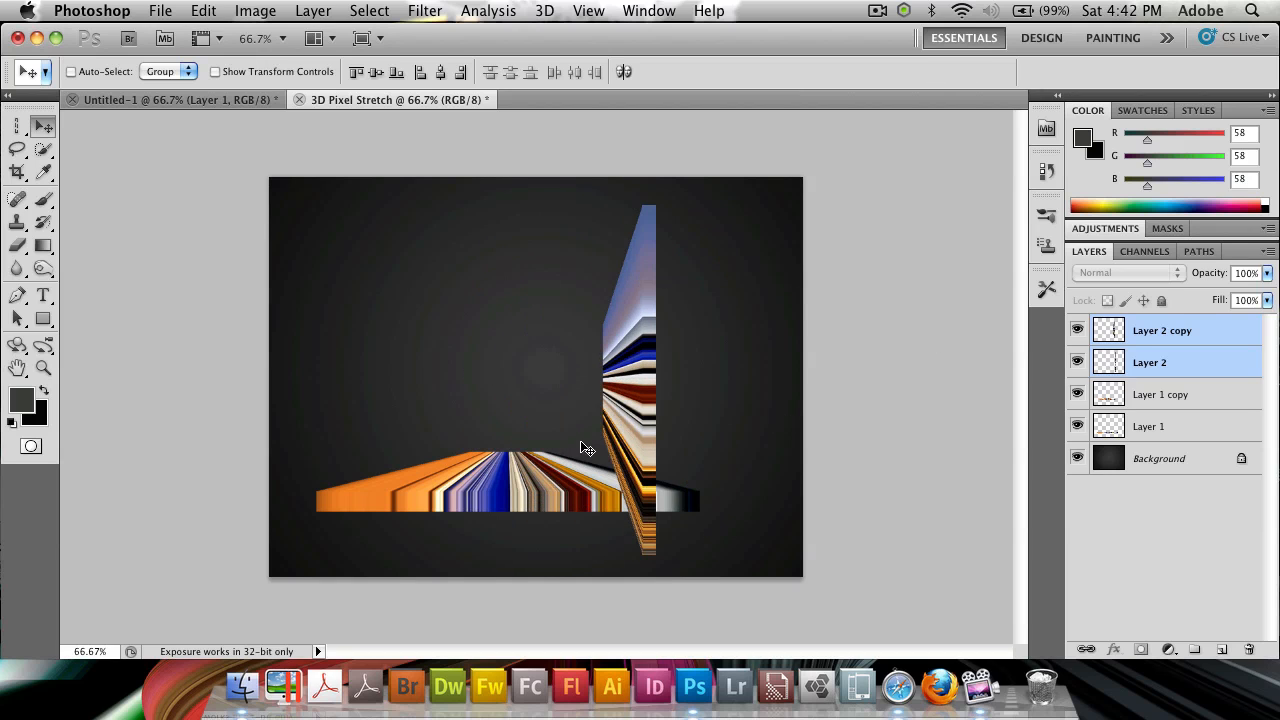
{"action": "left_click_drag", "start_coordinate": [630, 380], "coordinate": [556, 380]}
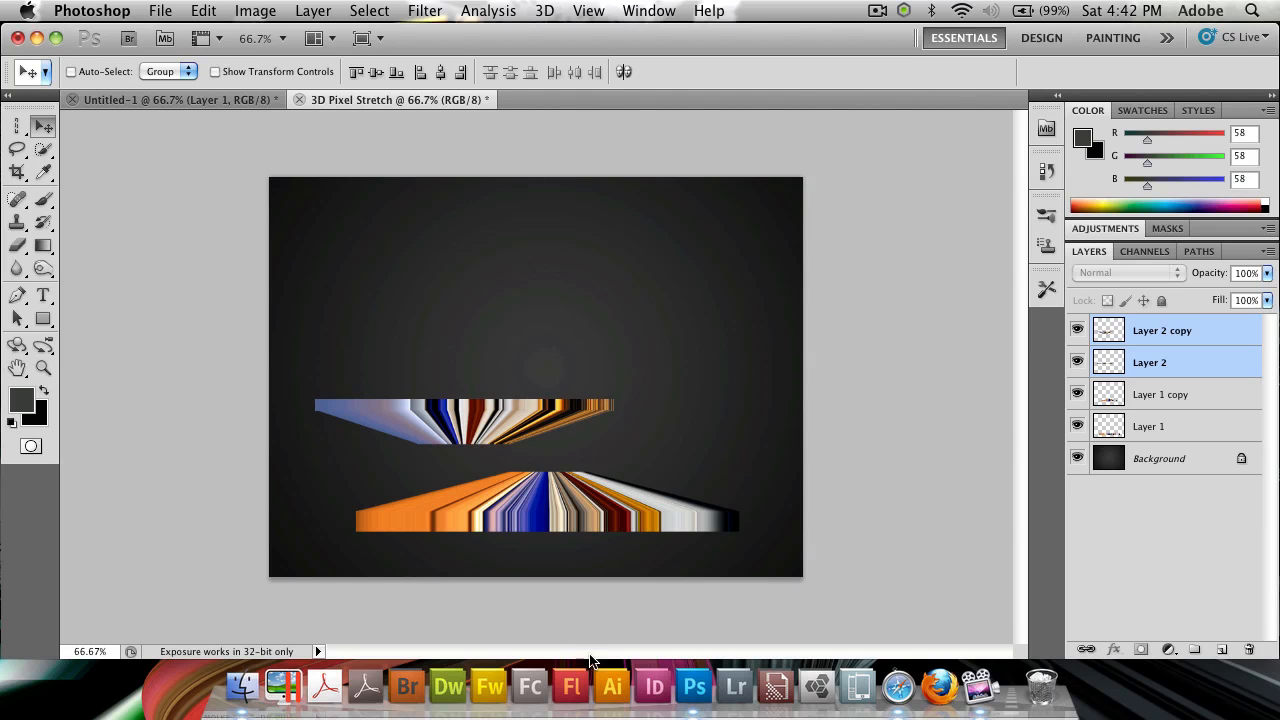
Step: Duplicate the bottom plane's layers, flip them vertically and move the copy near the top
{"action": "left_click", "coordinate": [1150, 426]}
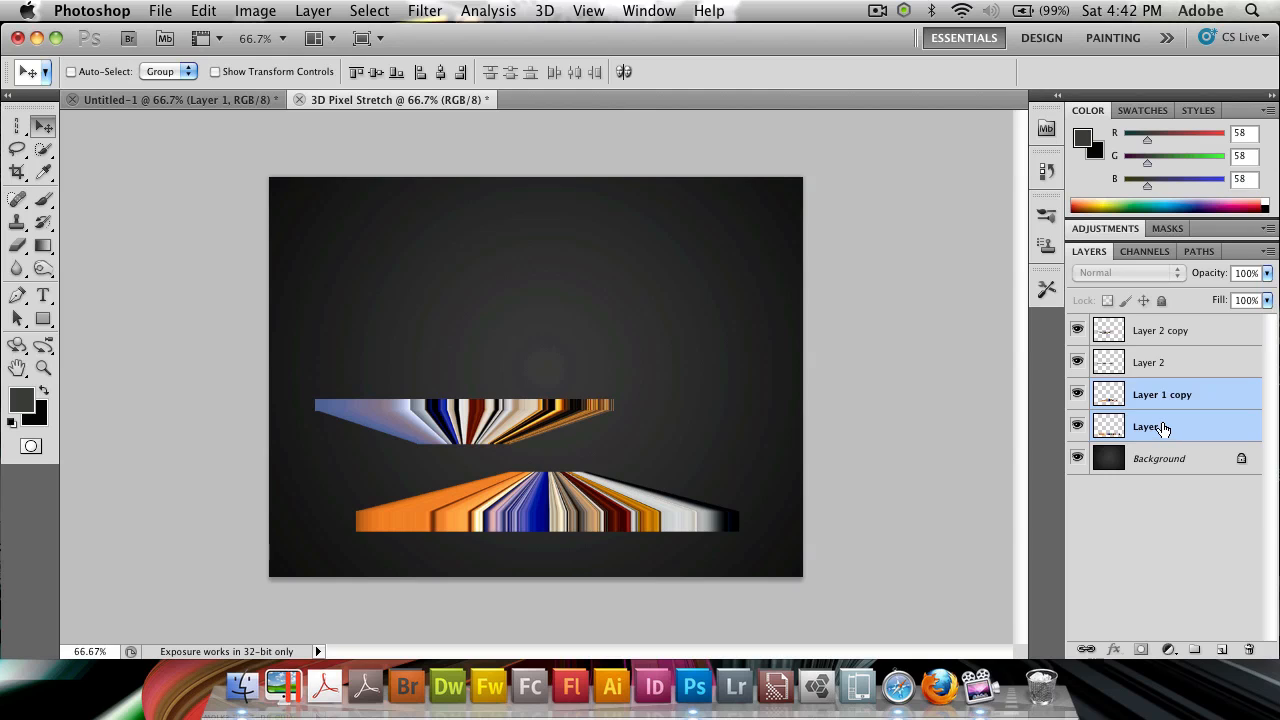
{"action": "left_click", "coordinate": [1150, 426]}
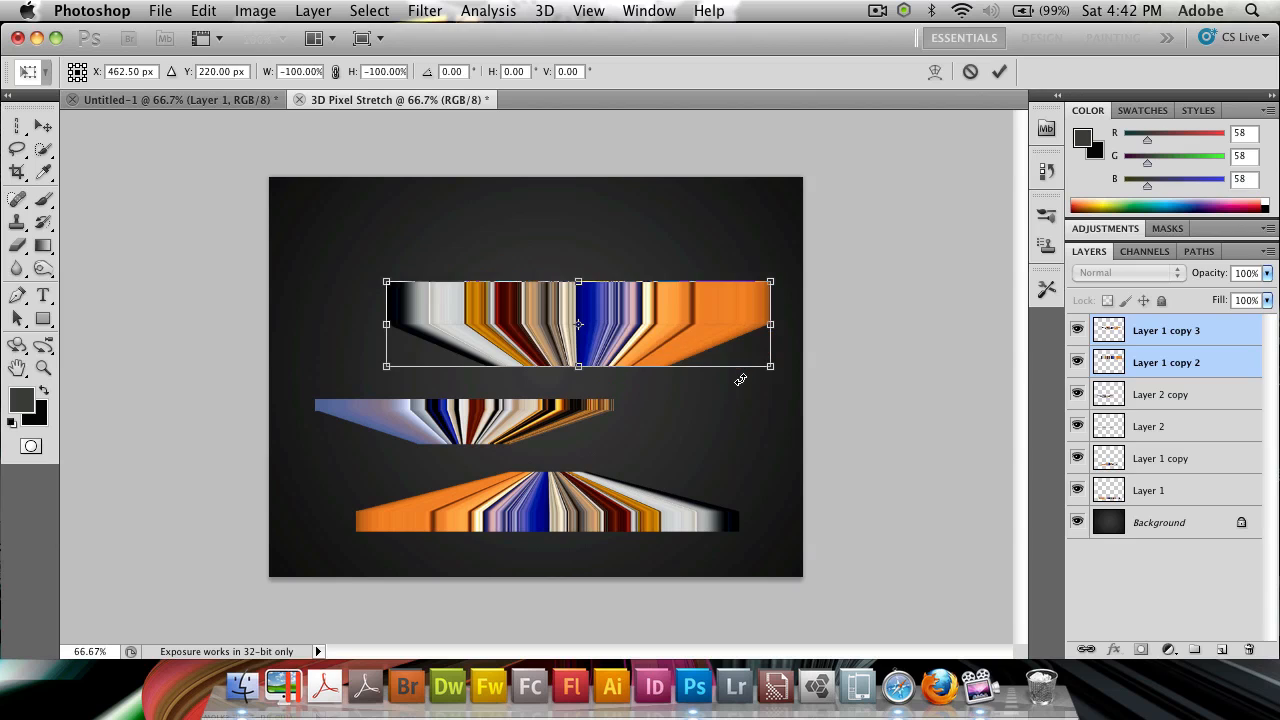
{"action": "left_click_drag", "start_coordinate": [578, 322], "coordinate": [578, 302]}
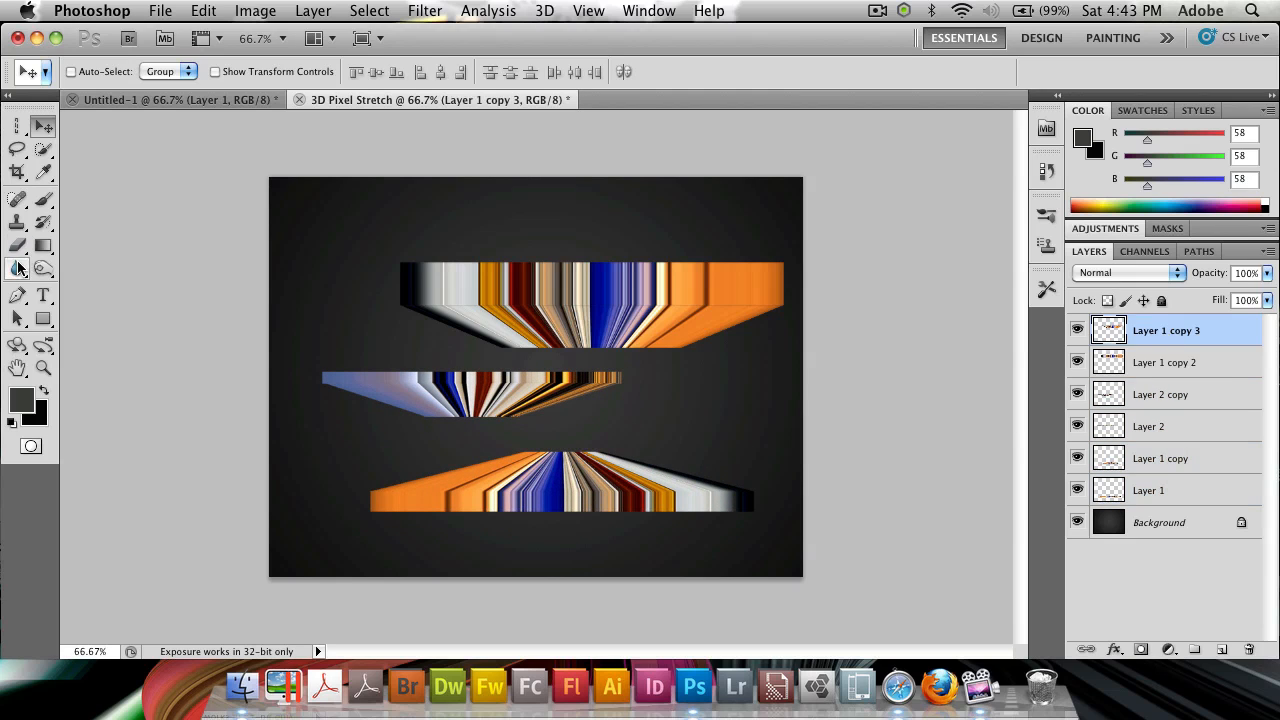
Step: Group each pair of plane layers into Group 1, Group 2 and Group 3 with Cmd+G
{"action": "left_click", "coordinate": [18, 268]}
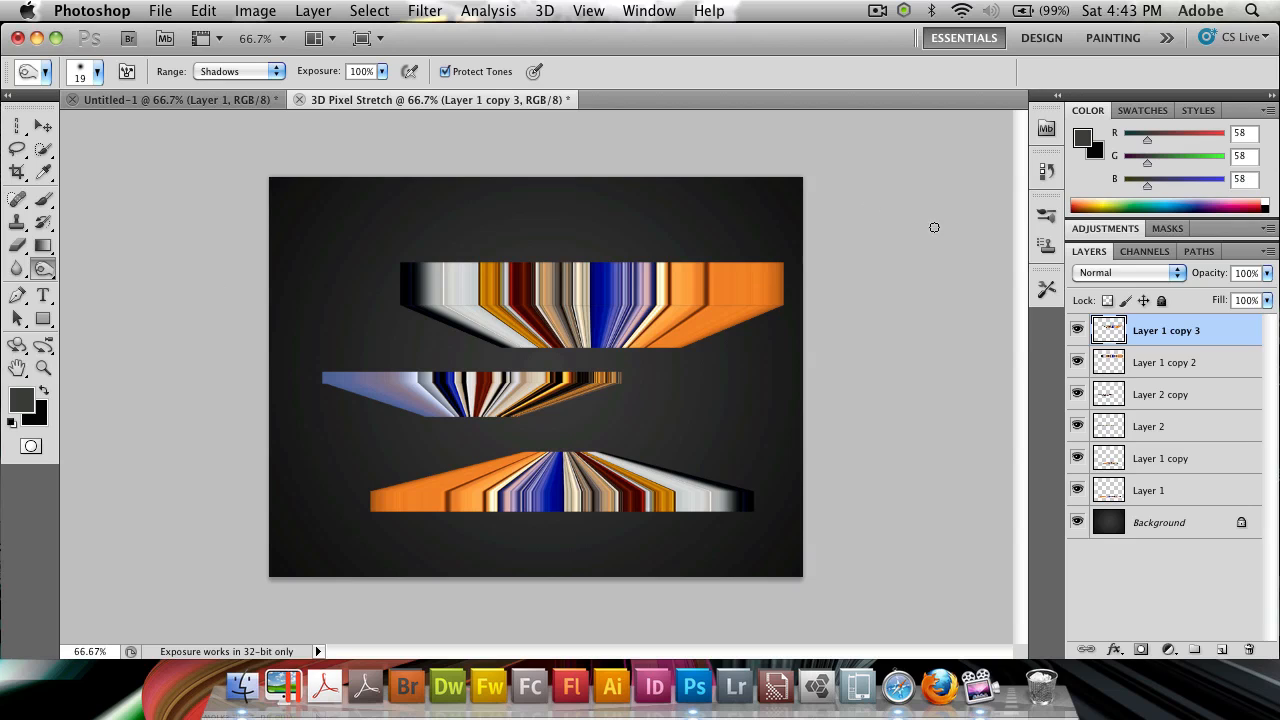
{"action": "mouse_move", "coordinate": [640, 360]}
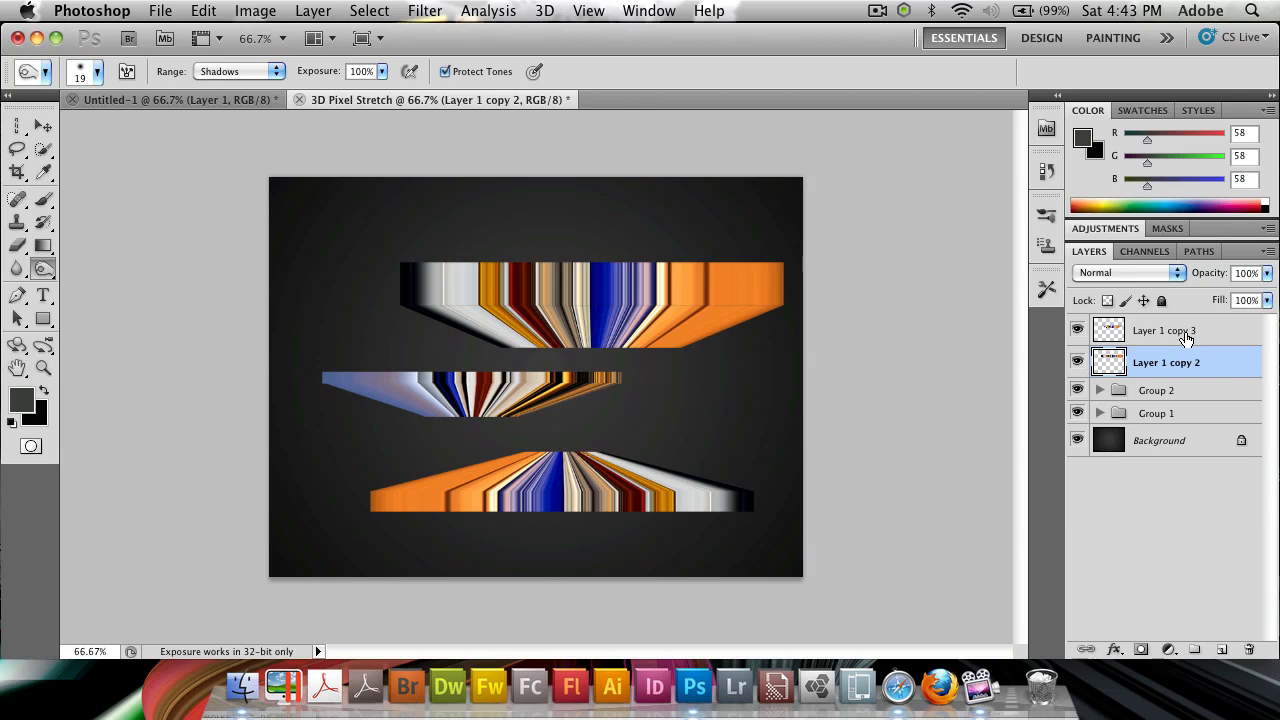
{"action": "left_click", "coordinate": [1164, 330]}
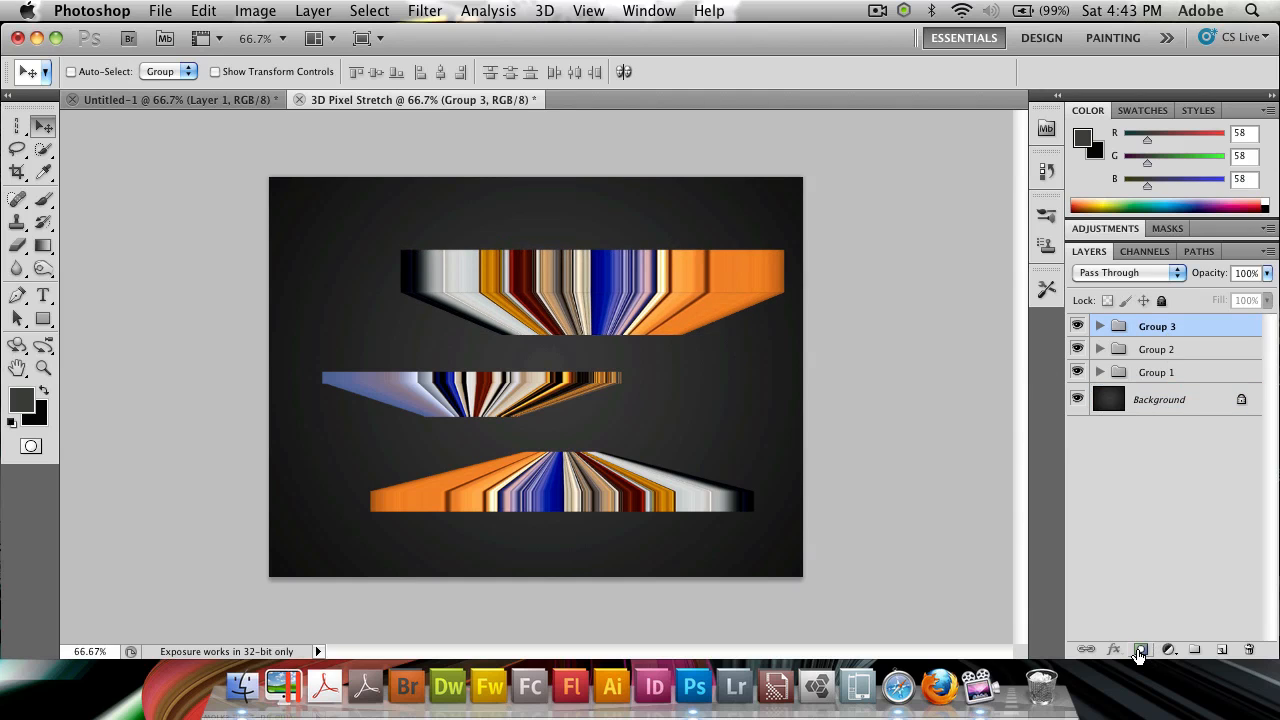
Step: Add a layer mask to Group 3 and fade the top plane's ends with gradients
{"action": "left_click", "coordinate": [1140, 650]}
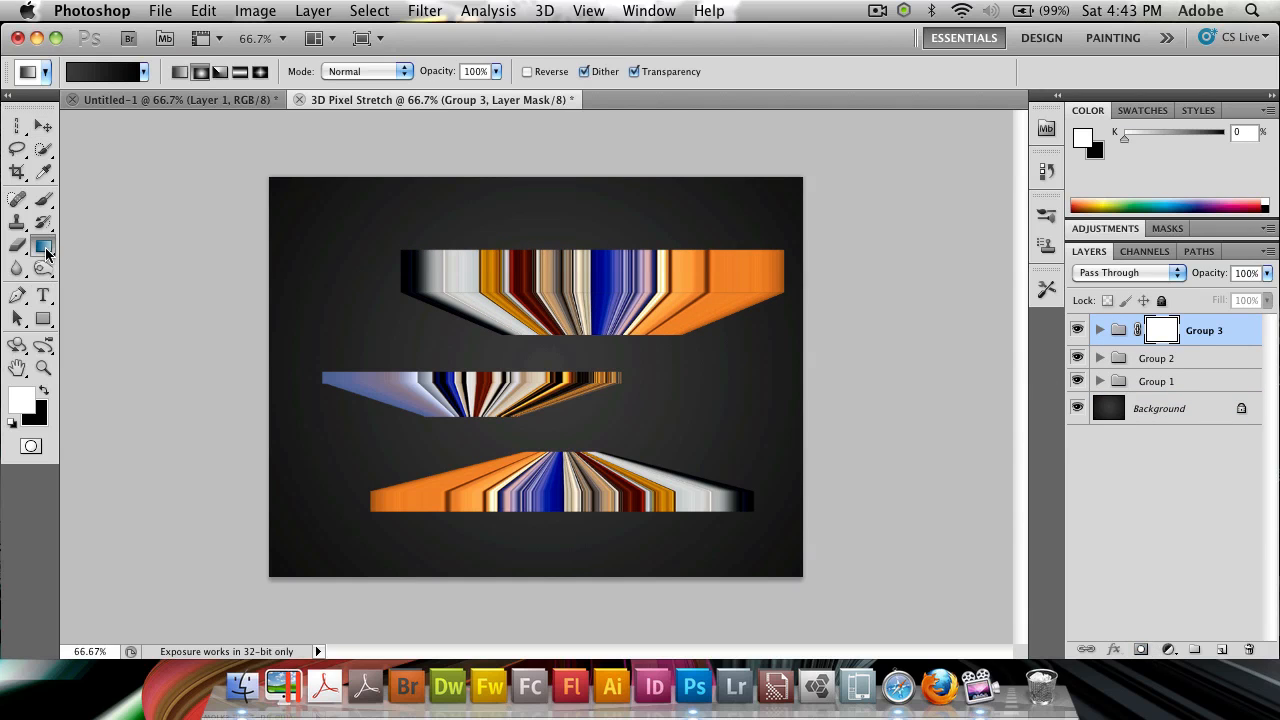
{"action": "left_click", "coordinate": [180, 72]}
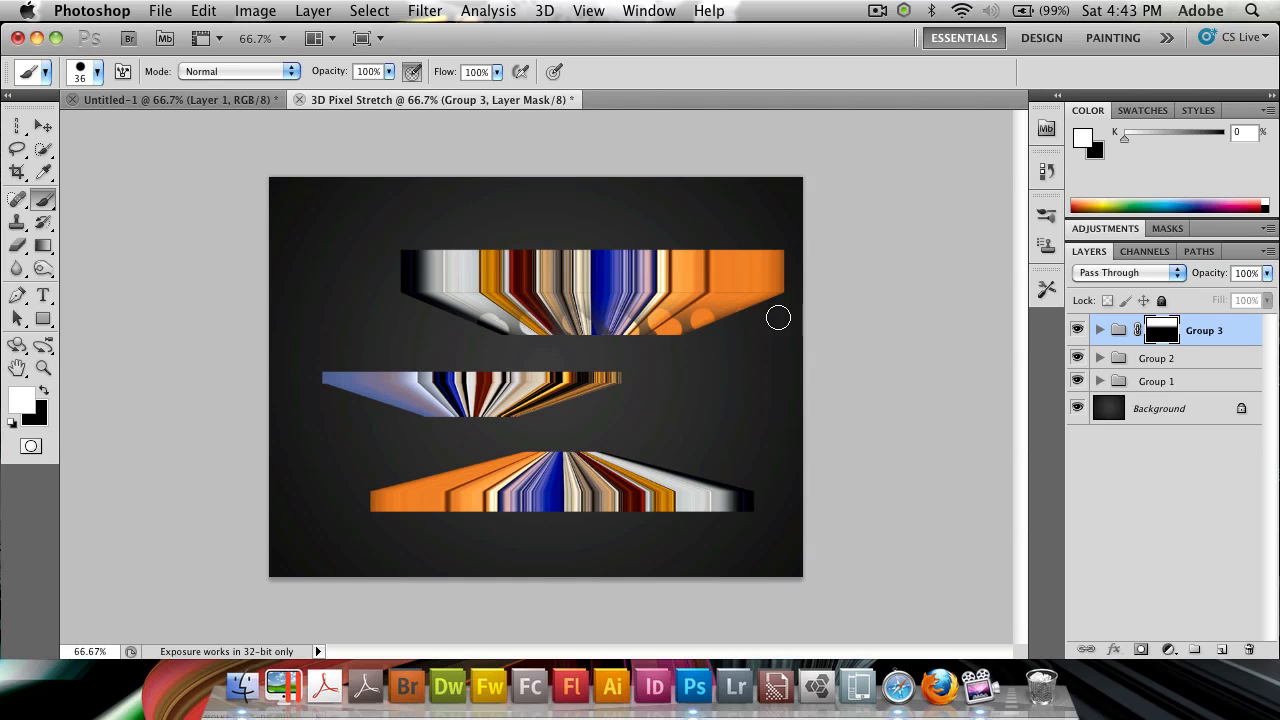
{"action": "left_click", "coordinate": [96, 72]}
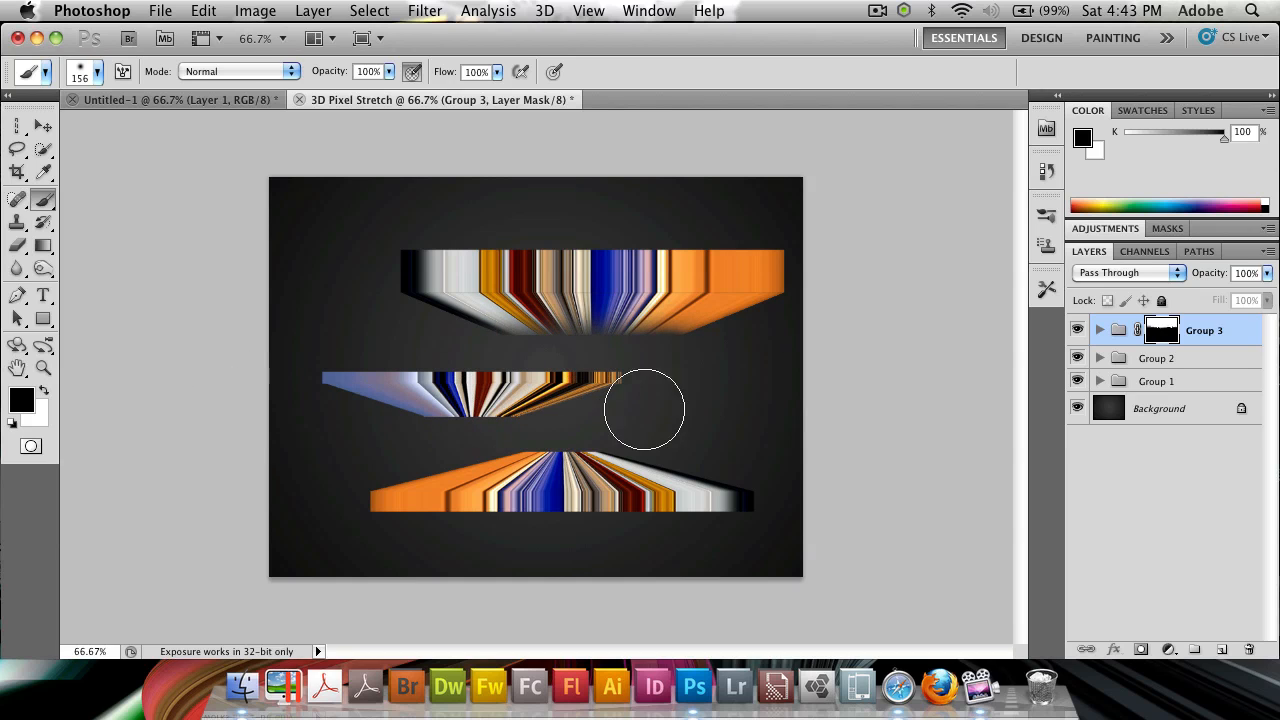
{"action": "left_click_drag", "start_coordinate": [644, 408], "coordinate": [496, 390]}
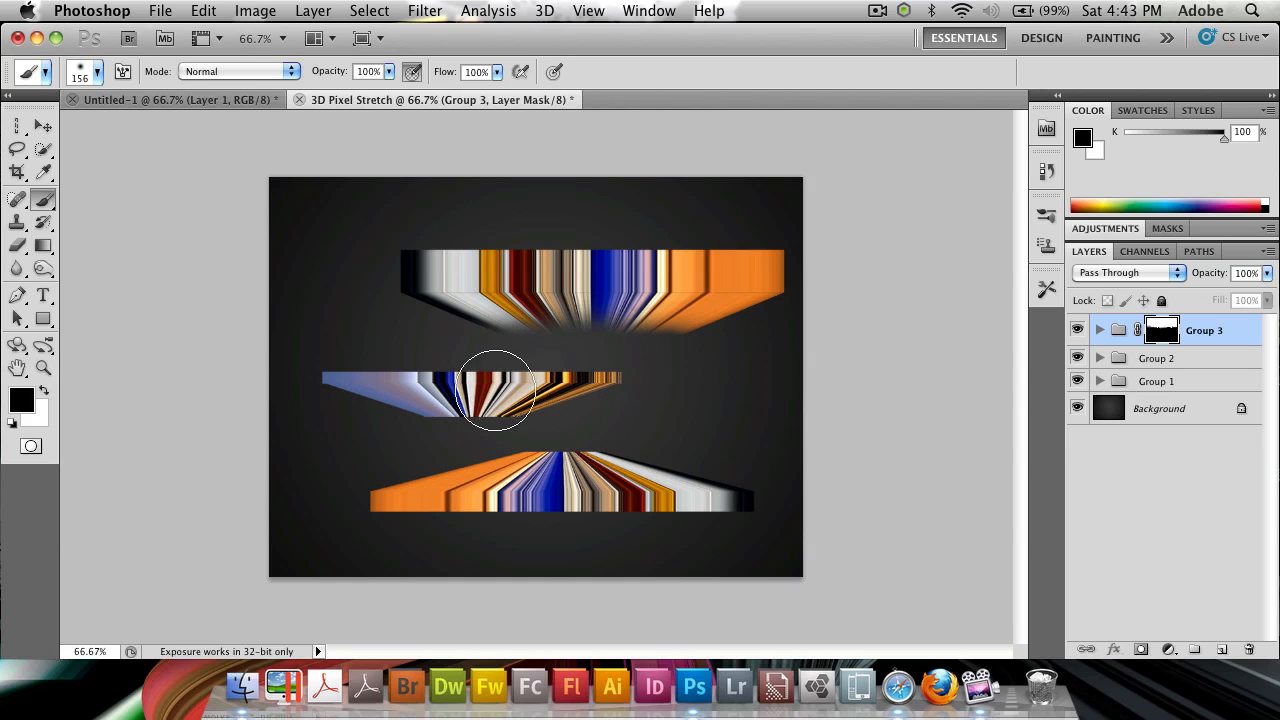
{"action": "left_click_drag", "start_coordinate": [496, 390], "coordinate": [482, 374]}
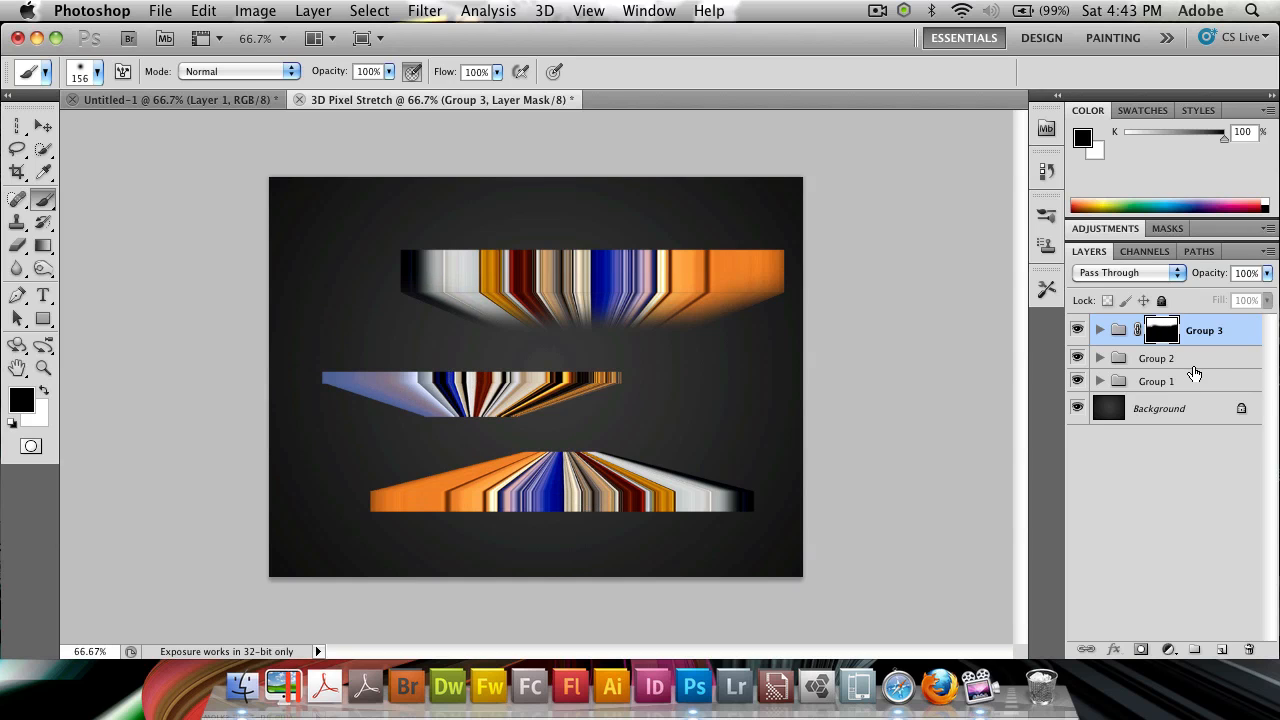
Step: Give Group 2 a fading mask on the middle plane and select Group 1
{"action": "left_click", "coordinate": [1204, 362]}
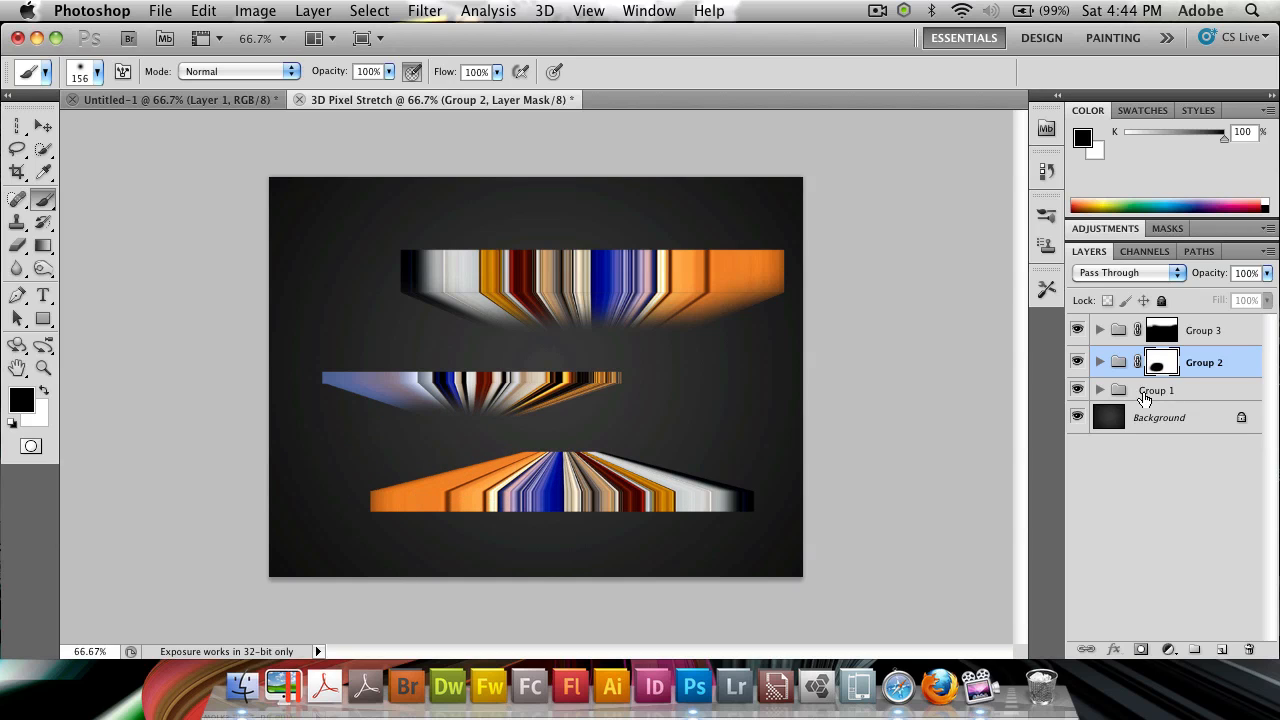
{"action": "left_click", "coordinate": [1204, 392]}
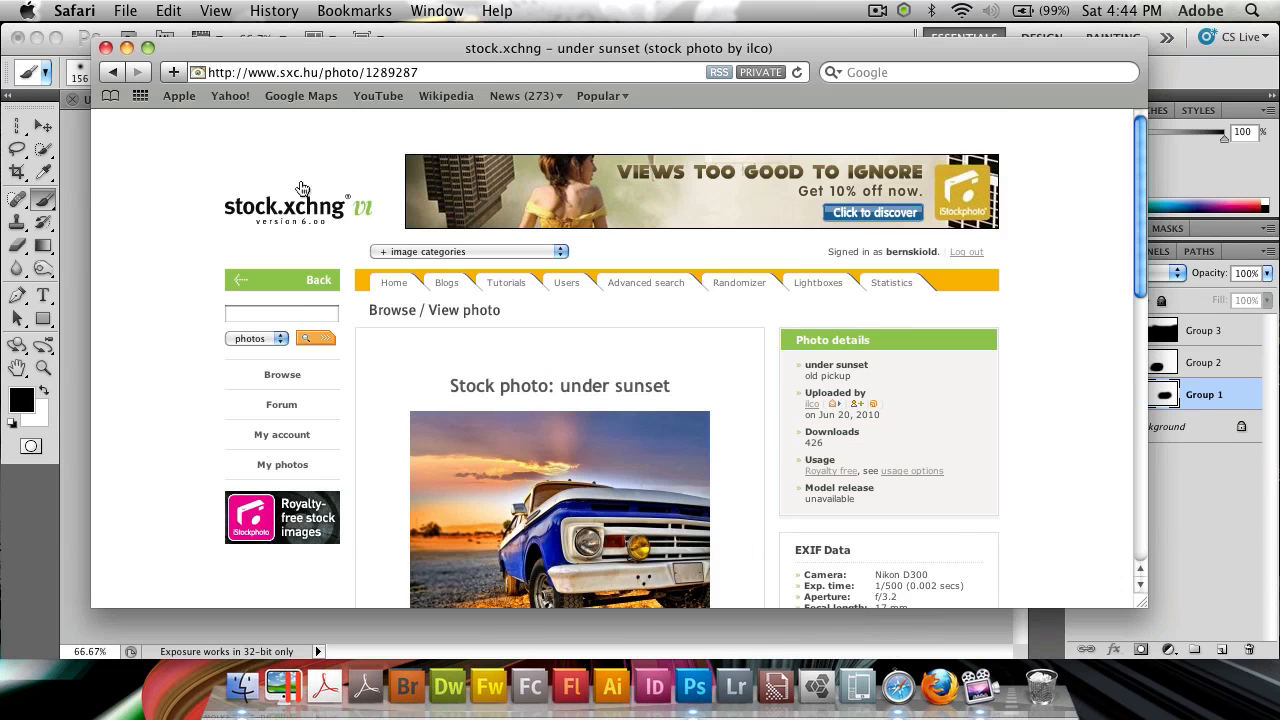
Step: Search stock.xchng for 'parchment' images
{"action": "left_click", "coordinate": [280, 312]}
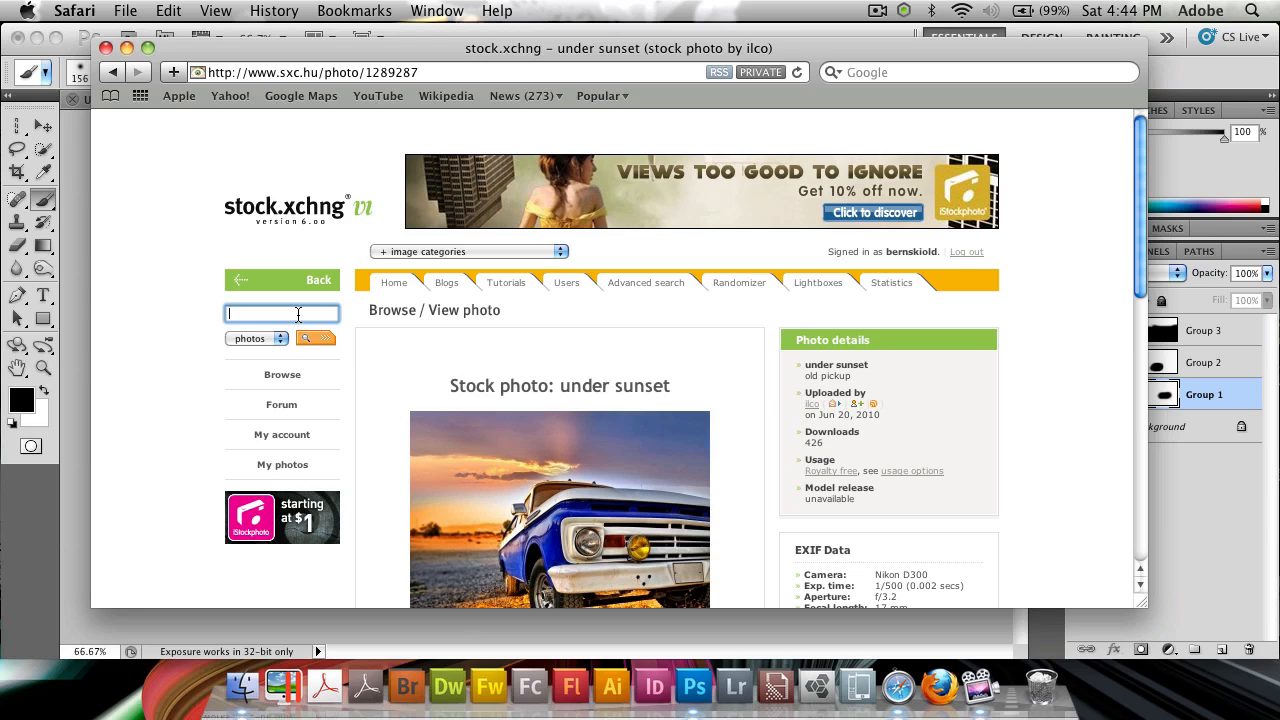
{"action": "type", "text": "parchment"}
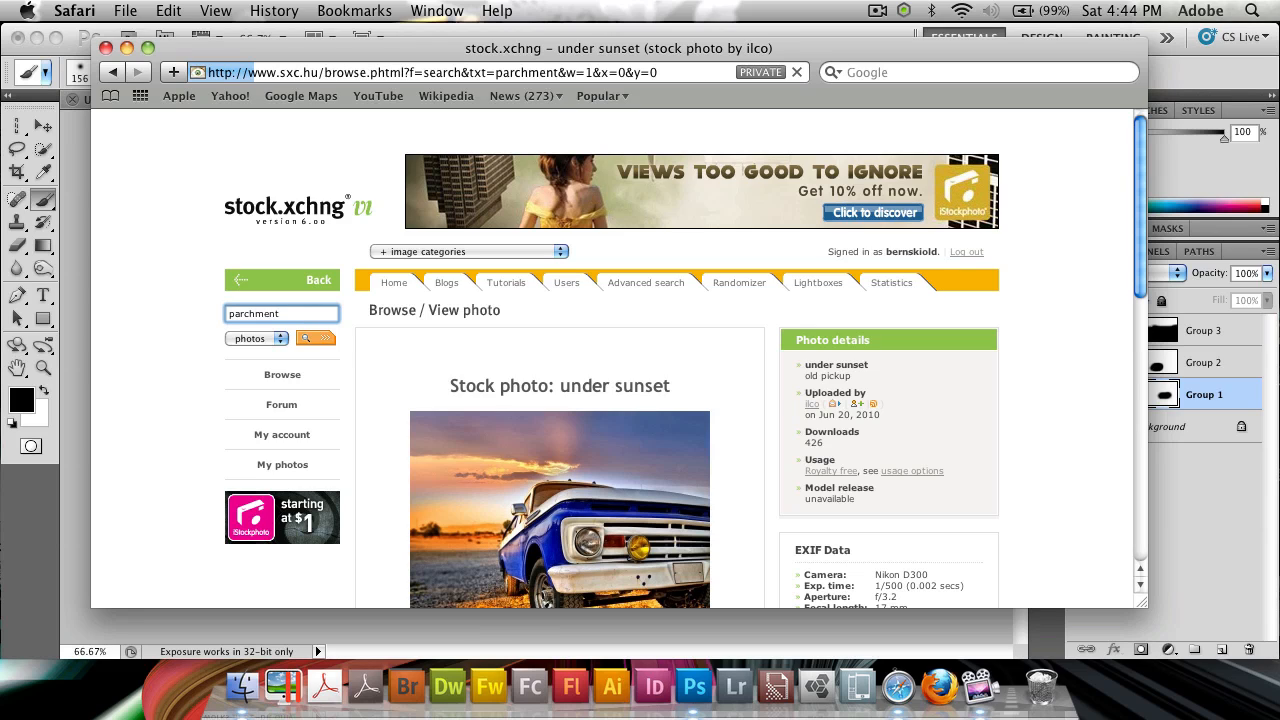
{"action": "left_click", "coordinate": [280, 312]}
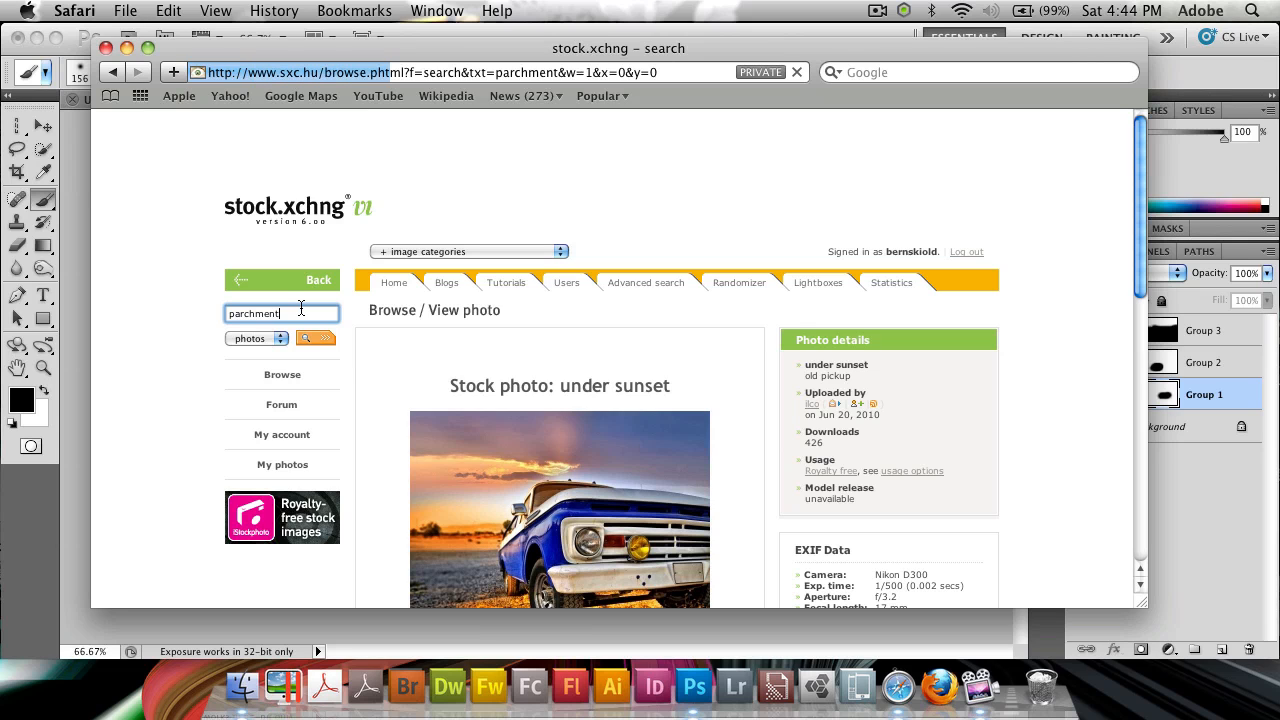
Step: Browse the results and open the Old paper texture photo page
{"action": "left_click", "coordinate": [316, 338]}
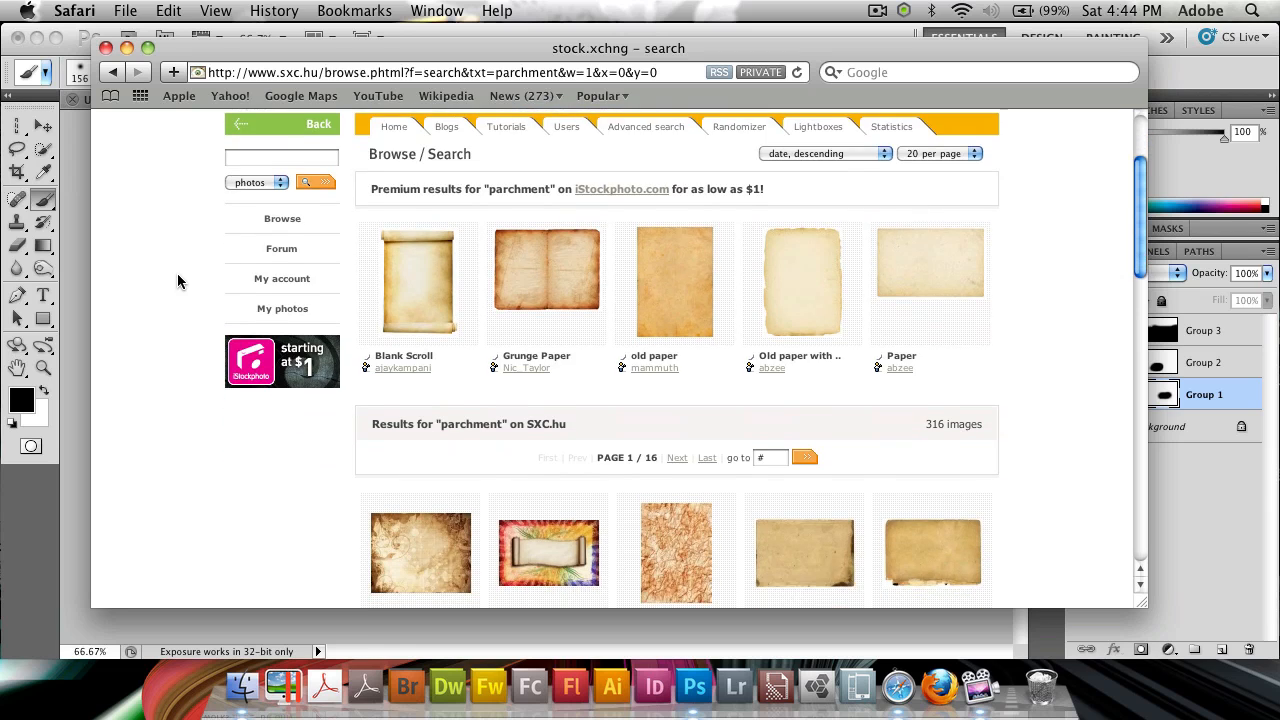
{"action": "scroll", "scroll_direction": "down", "scroll_amount": 3}
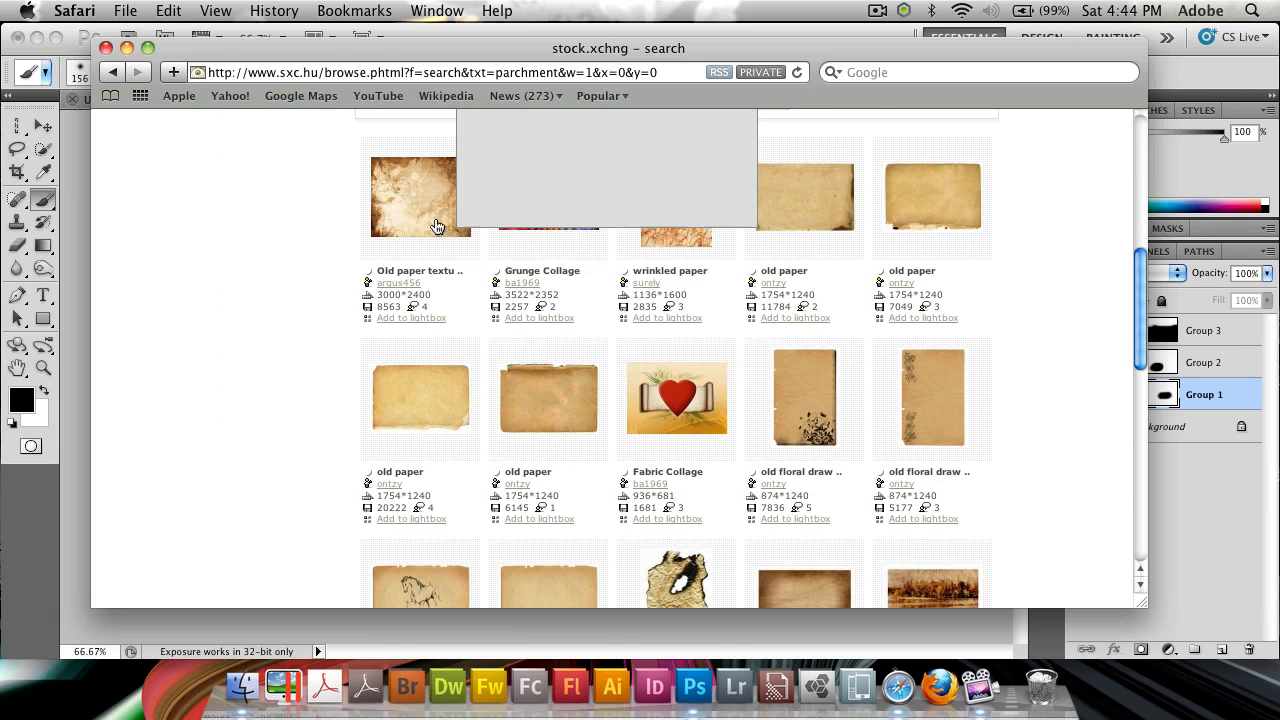
{"action": "left_click", "coordinate": [420, 198]}
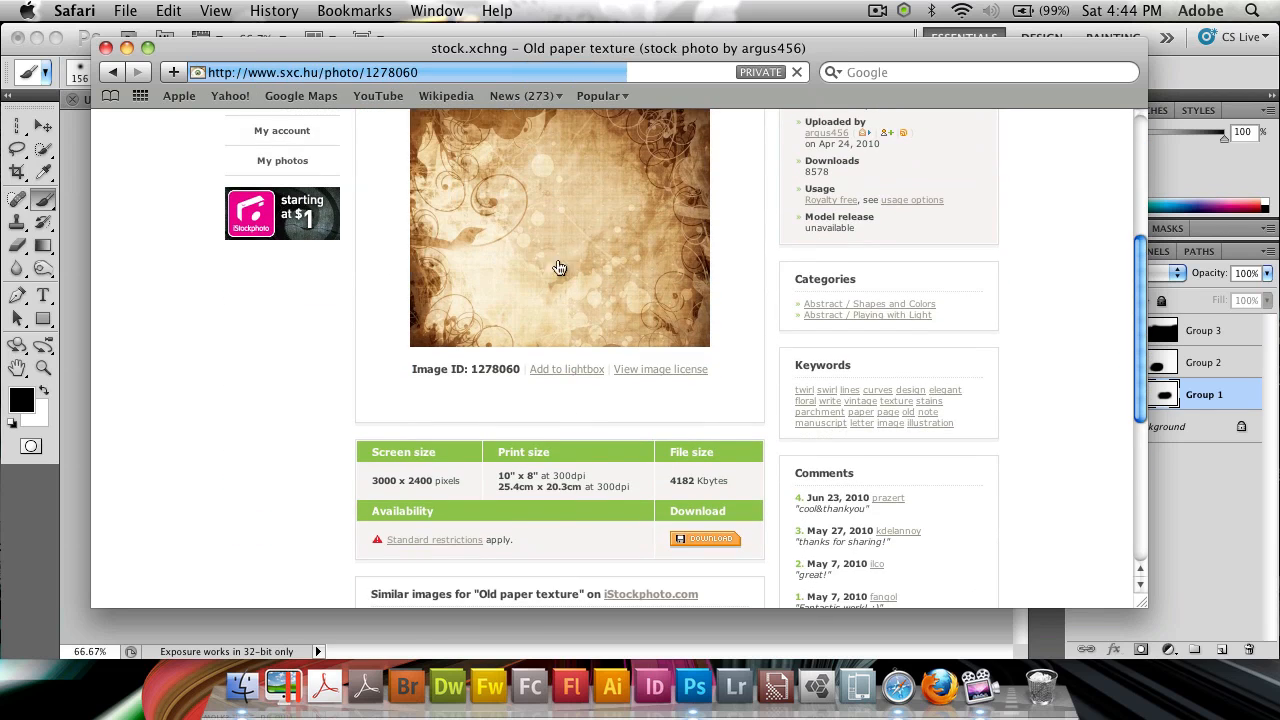
Step: View the full-size old paper texture and copy the image from its context menu
{"action": "left_click", "coordinate": [704, 538]}
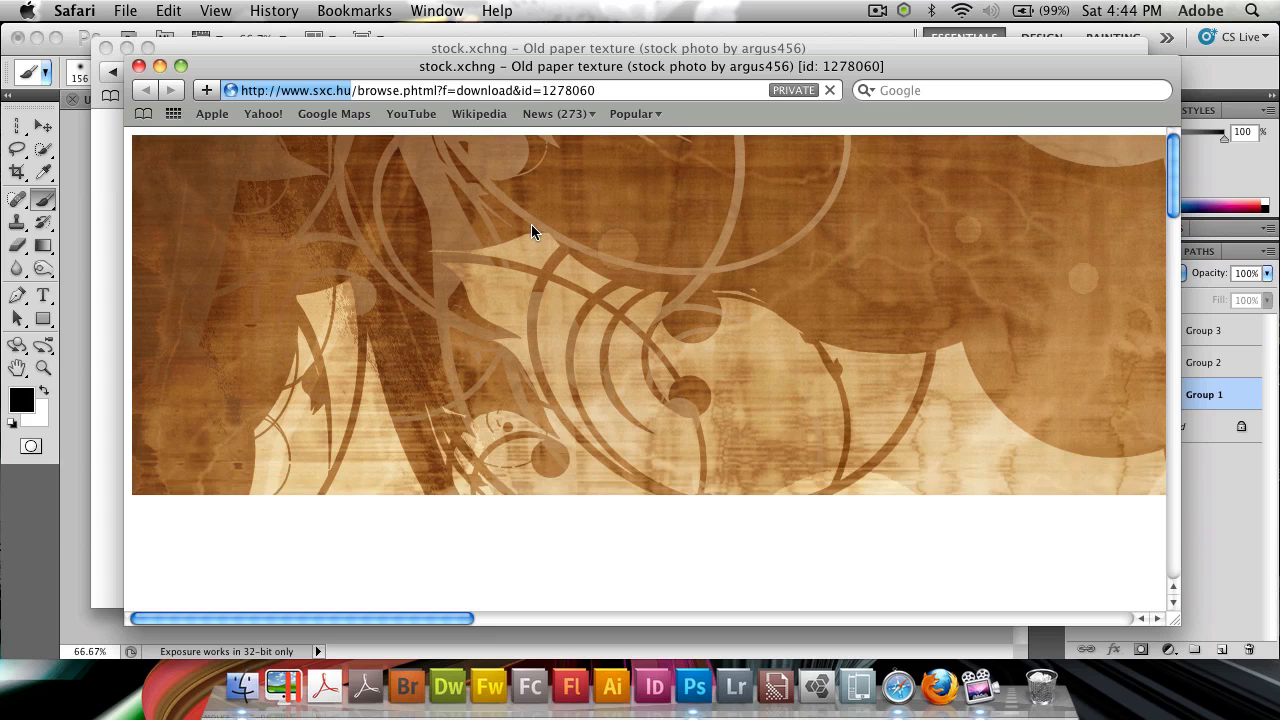
{"action": "scroll", "scroll_direction": "down", "scroll_amount": 3}
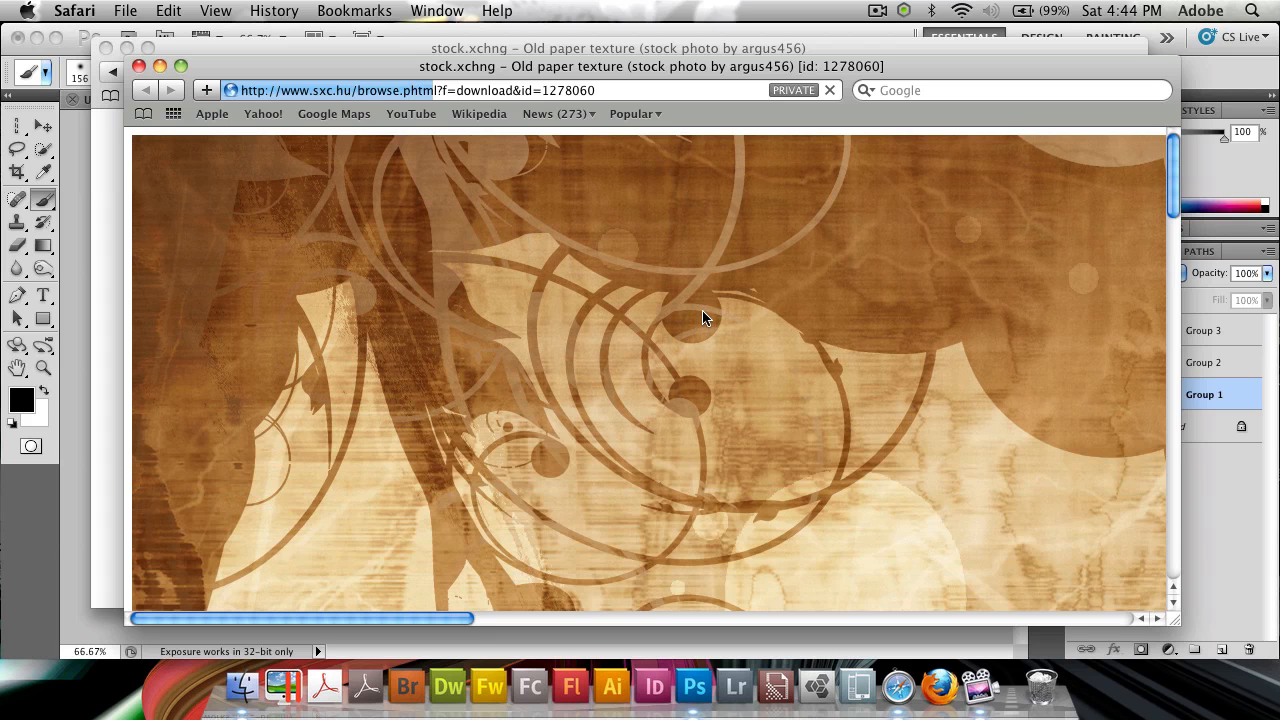
{"action": "scroll", "scroll_direction": "down", "scroll_amount": 3}
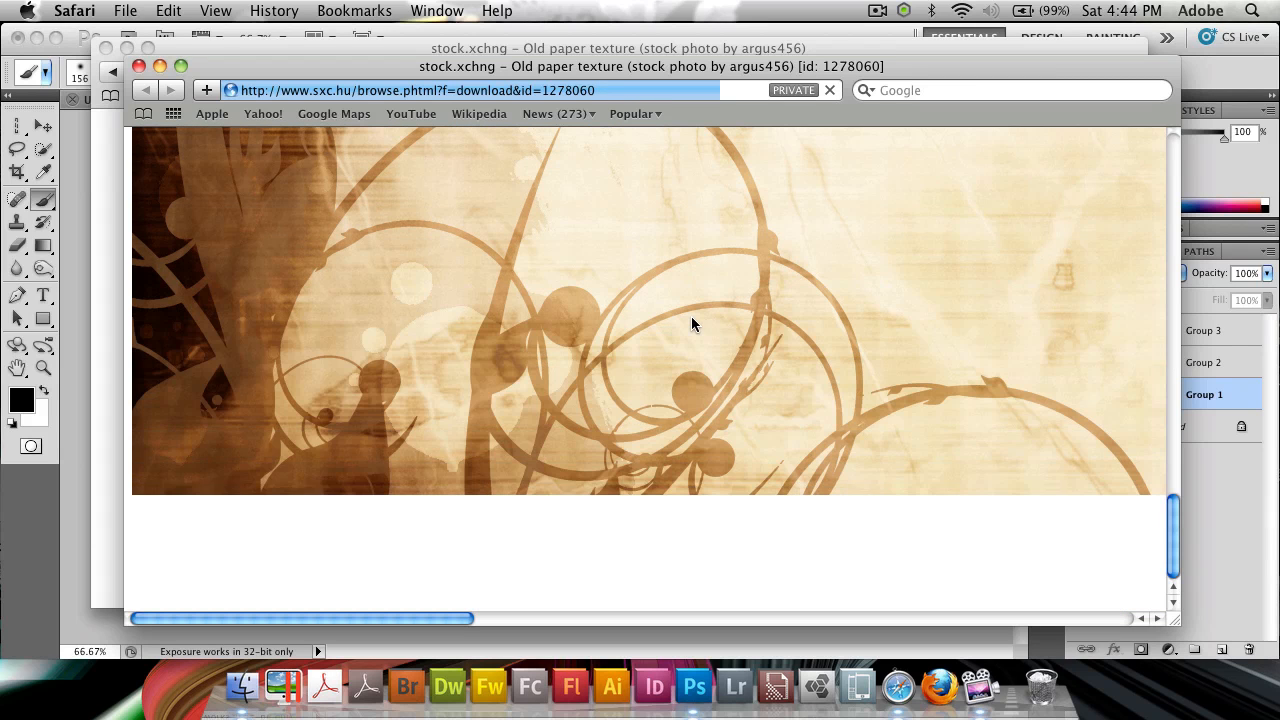
{"action": "right_click", "coordinate": [694, 324]}
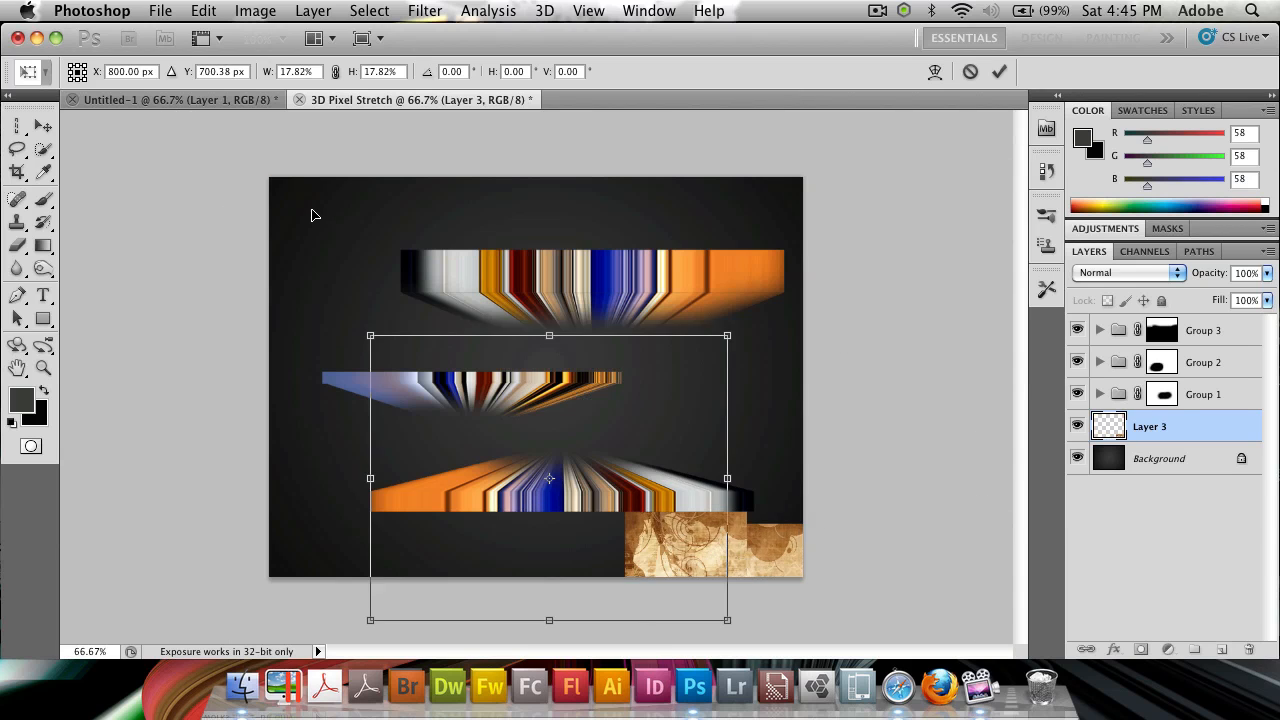
Step: Scale the pasted paper texture to cover the whole canvas and commit the transform
{"action": "left_click_drag", "start_coordinate": [680, 550], "coordinate": [440, 320]}
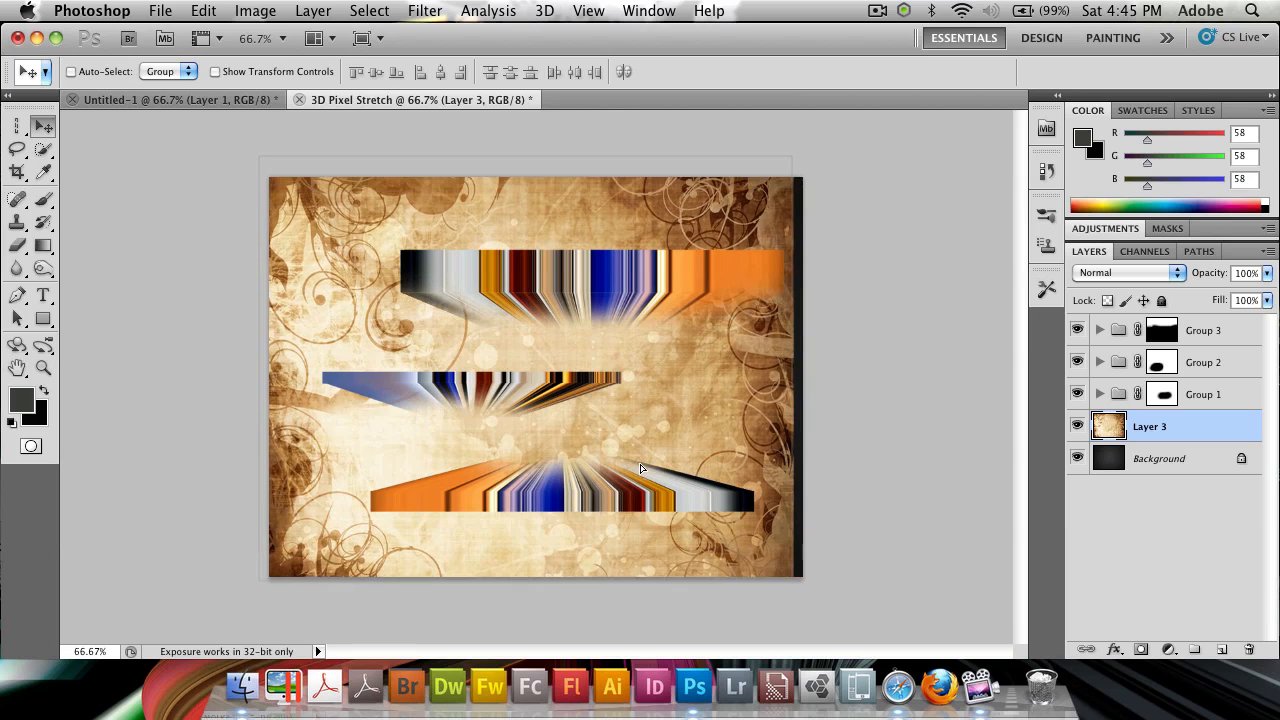
{"action": "left_click", "coordinate": [1128, 272]}
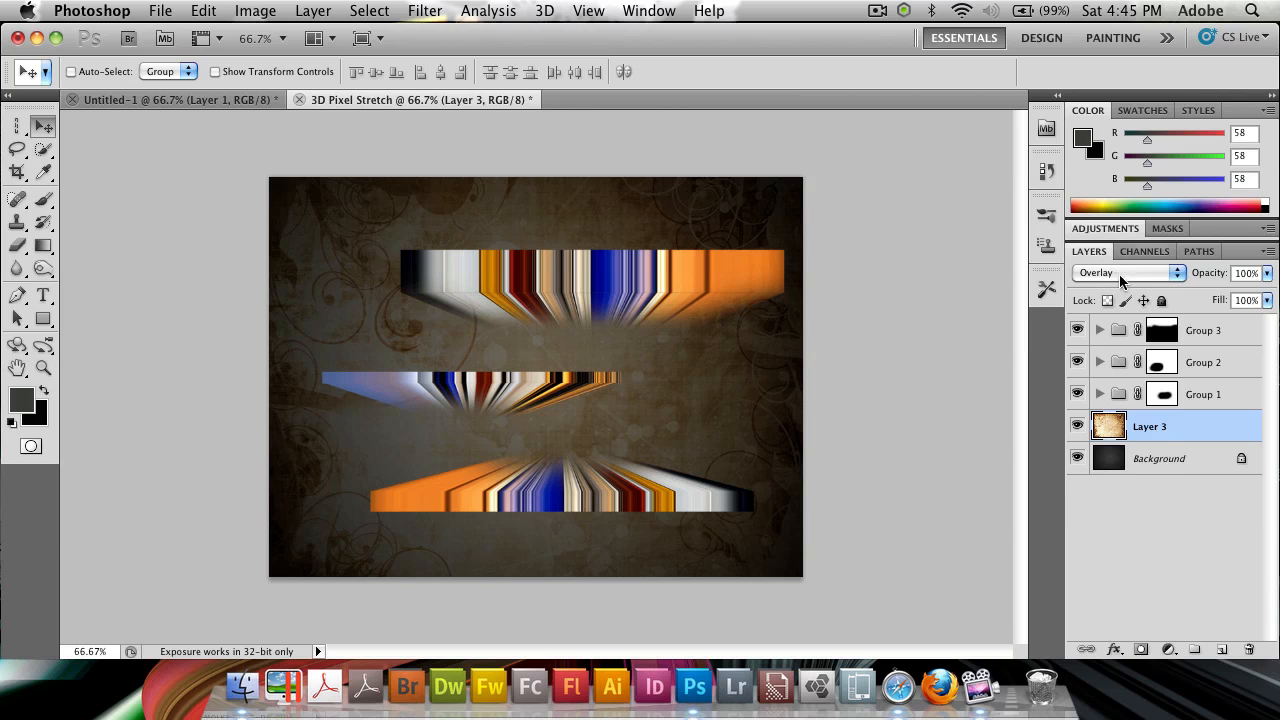
{"action": "left_click", "coordinate": [1128, 272]}
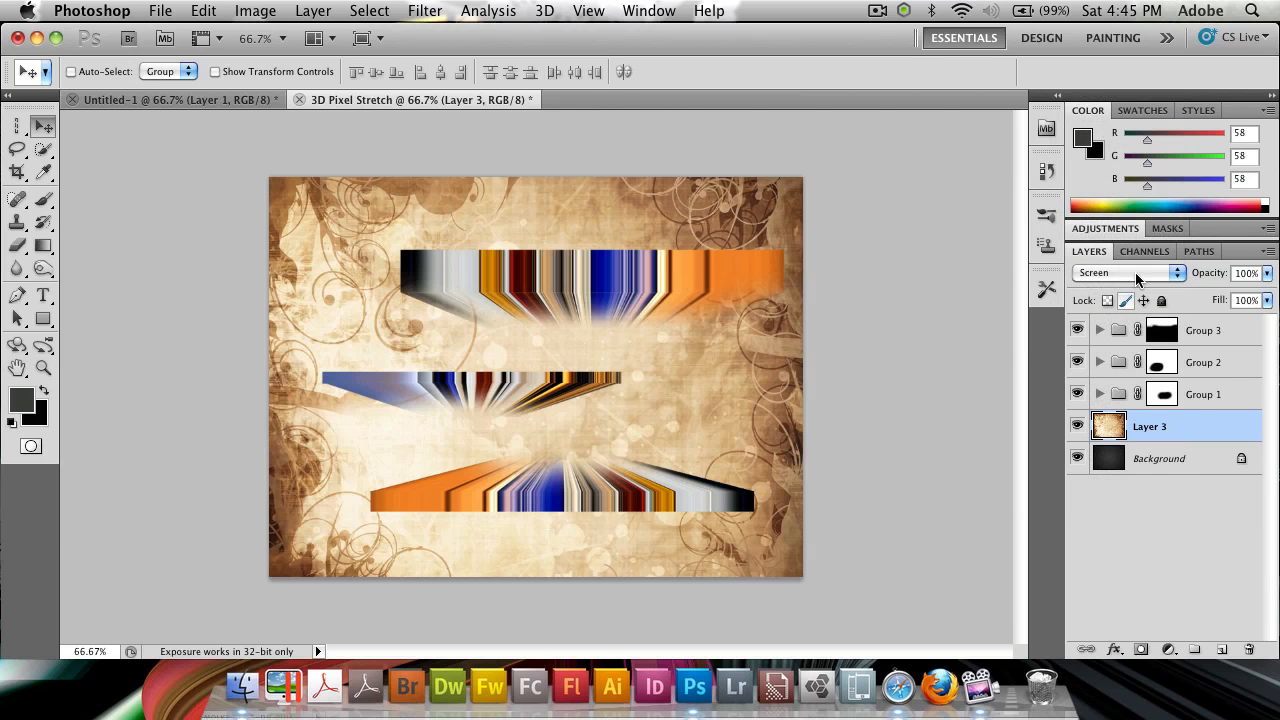
{"action": "left_click", "coordinate": [1128, 272]}
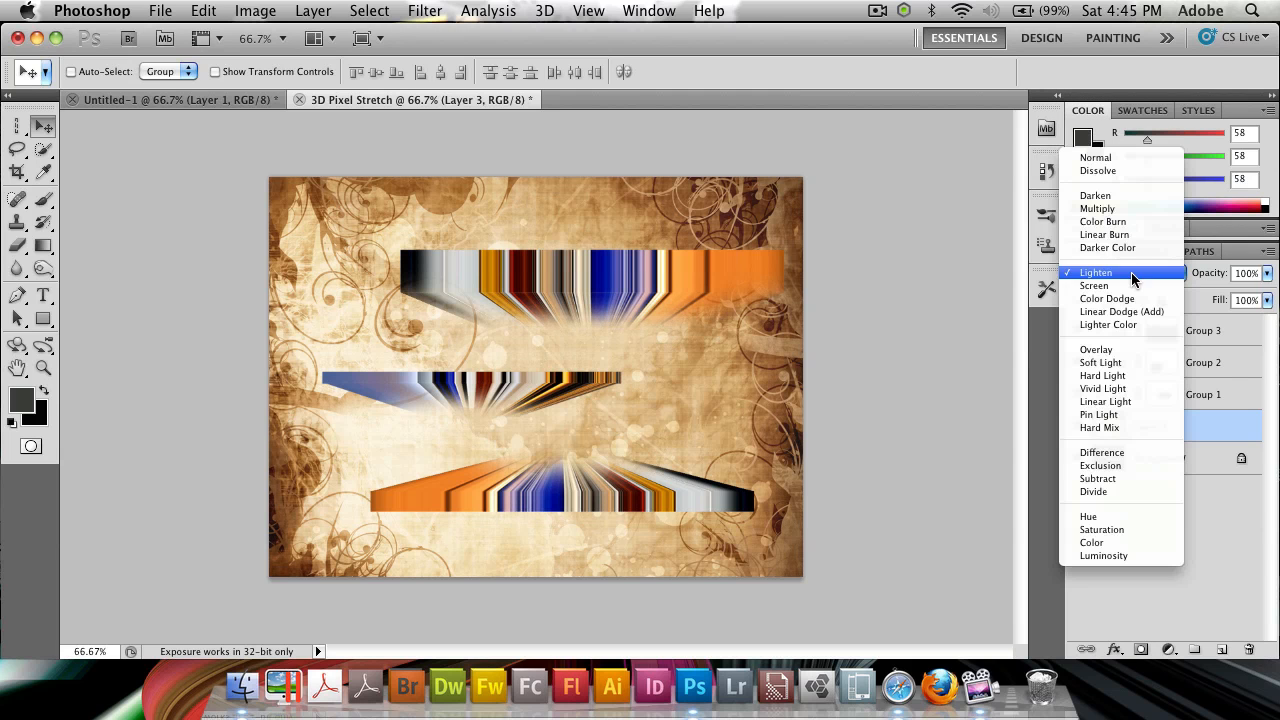
{"action": "left_click", "coordinate": [1096, 272]}
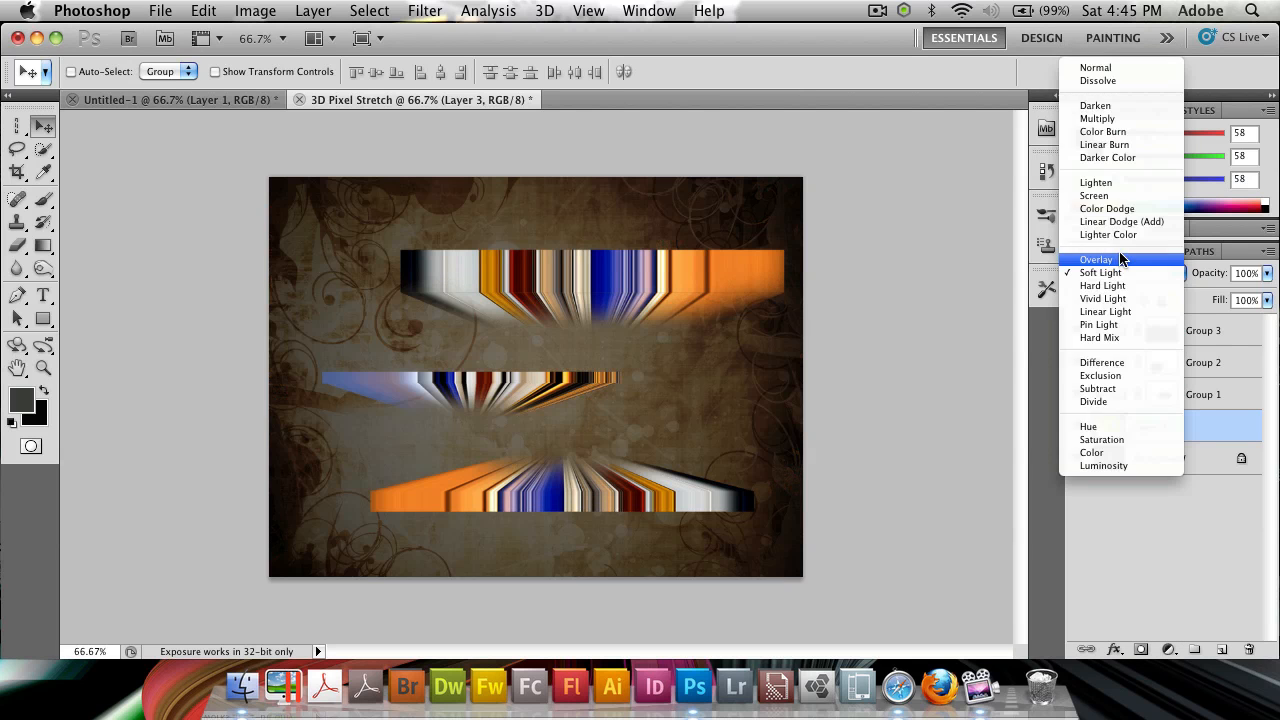
{"action": "left_click", "coordinate": [1160, 458]}
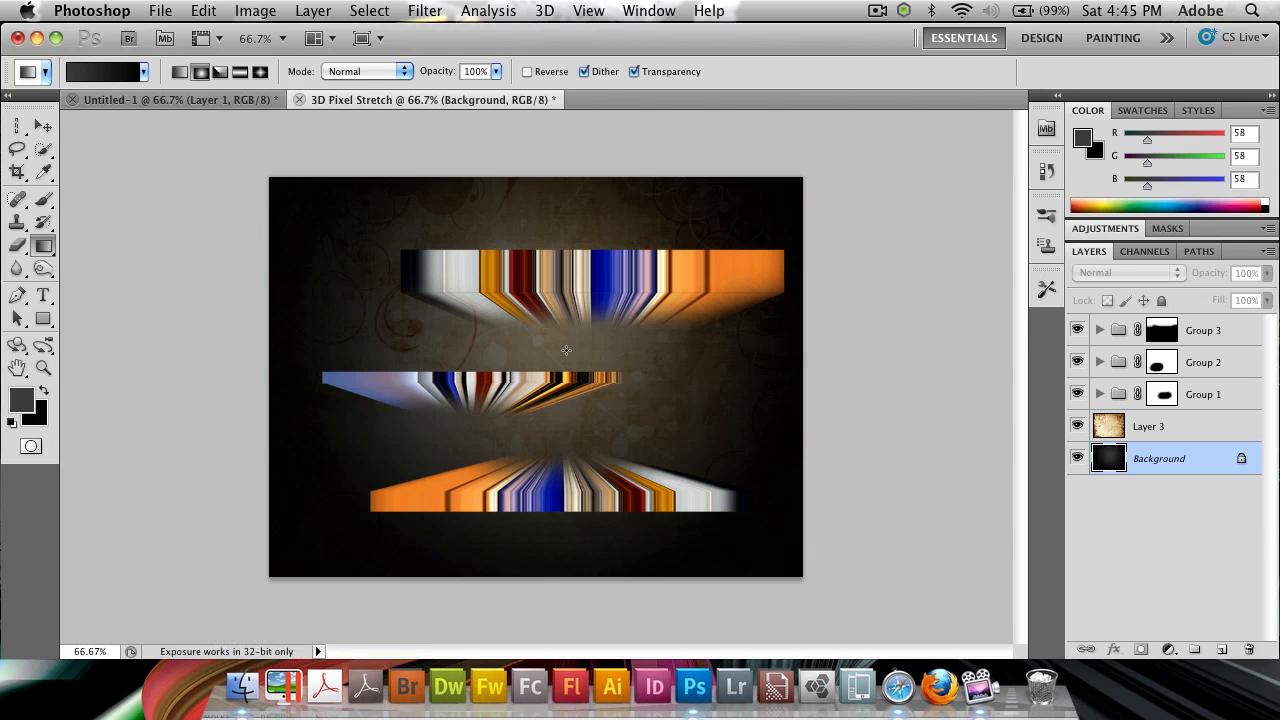
Step: Select the Background layer and reverse the gradient's colour order for redrawing
{"action": "left_click", "coordinate": [1078, 458]}
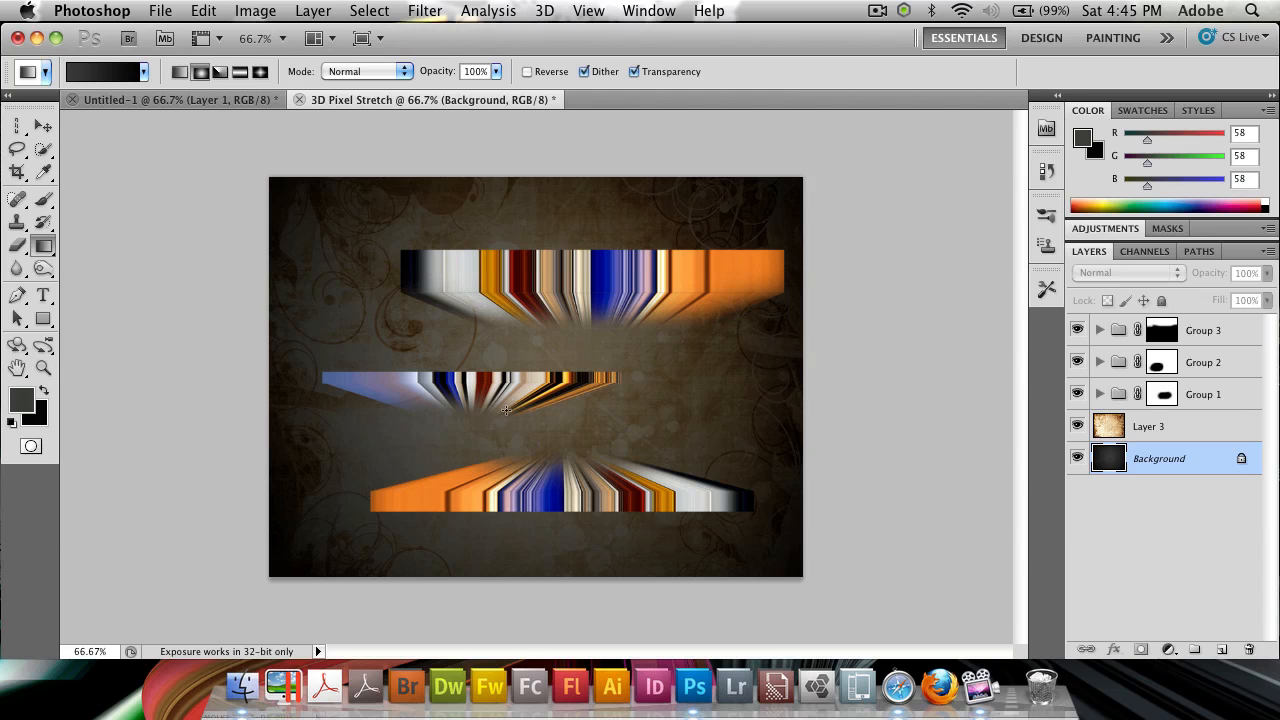
{"action": "left_click", "coordinate": [528, 72]}
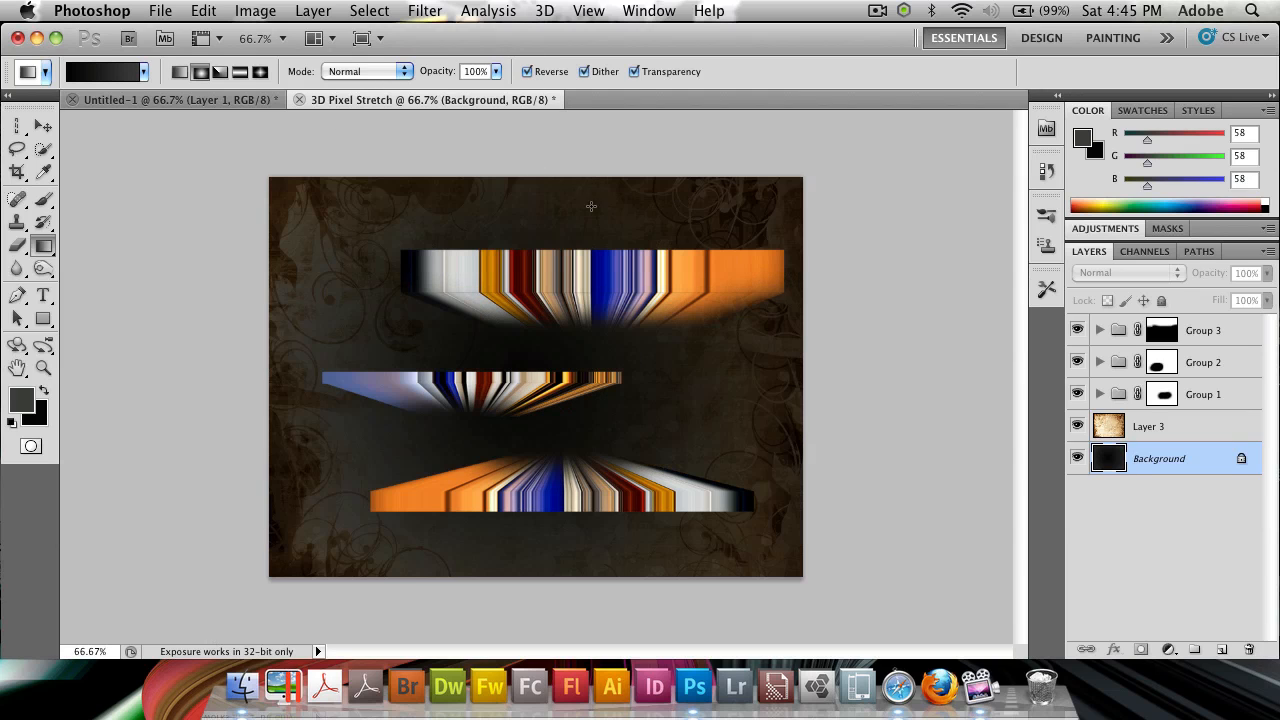
{"action": "mouse_move", "coordinate": [594, 404]}
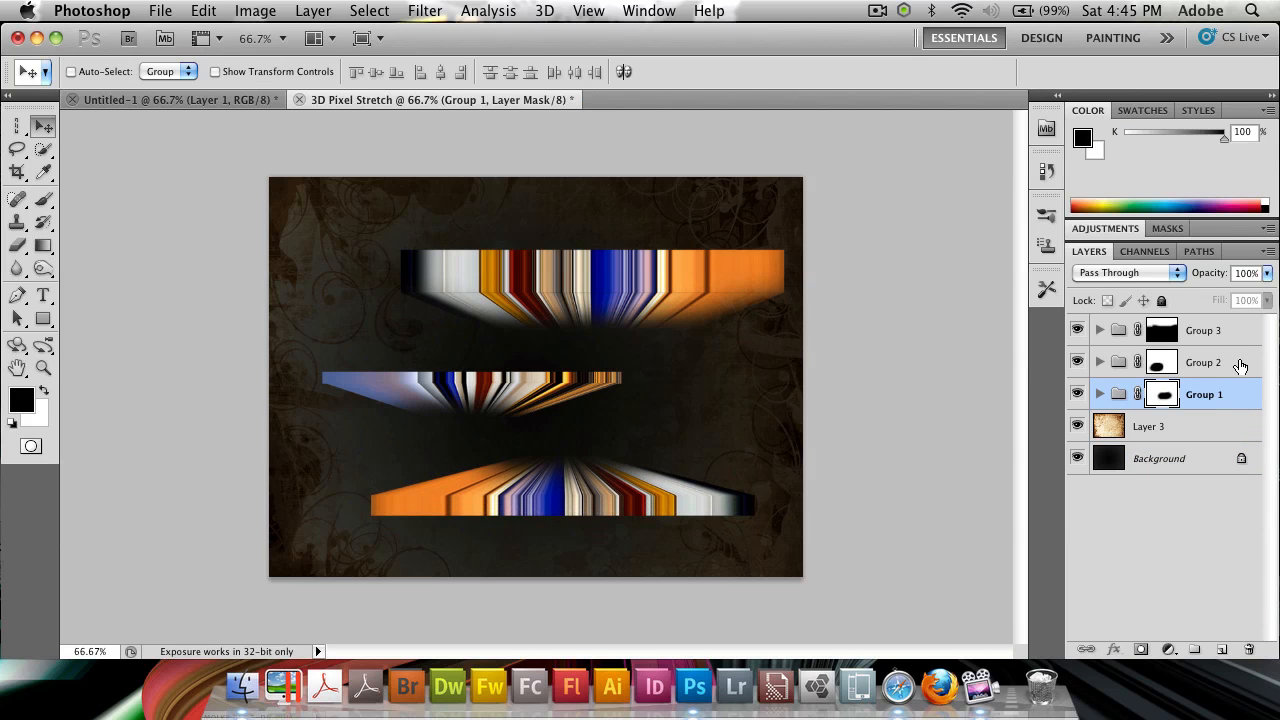
Step: Select the paper texture layer (Layer 3) and set its opacity to 70%
{"action": "left_click", "coordinate": [1204, 330]}
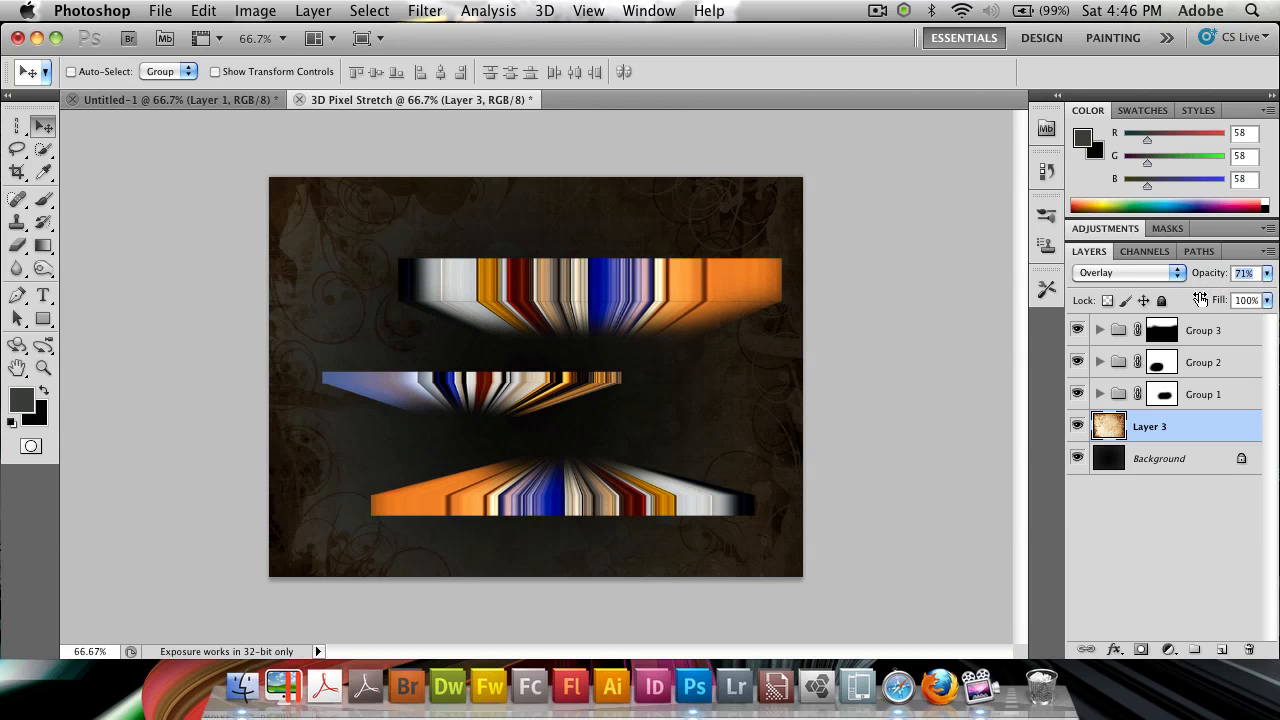
{"action": "left_click", "coordinate": [1244, 272]}
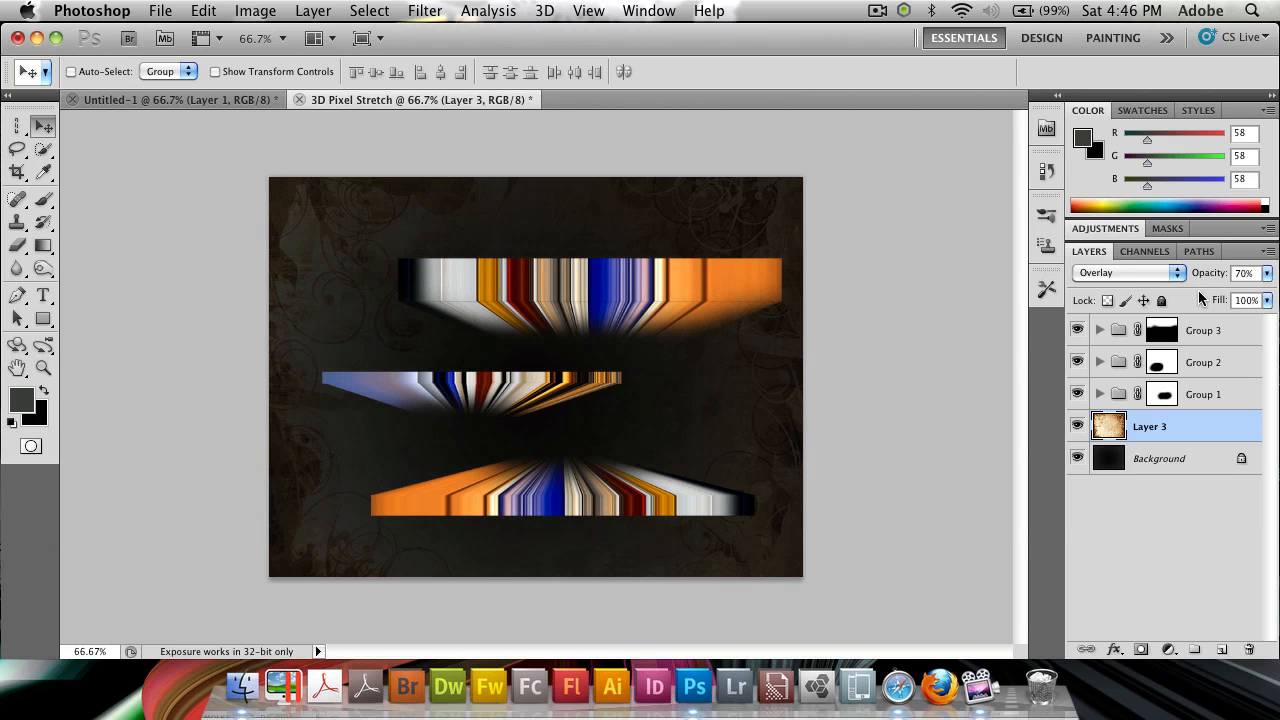